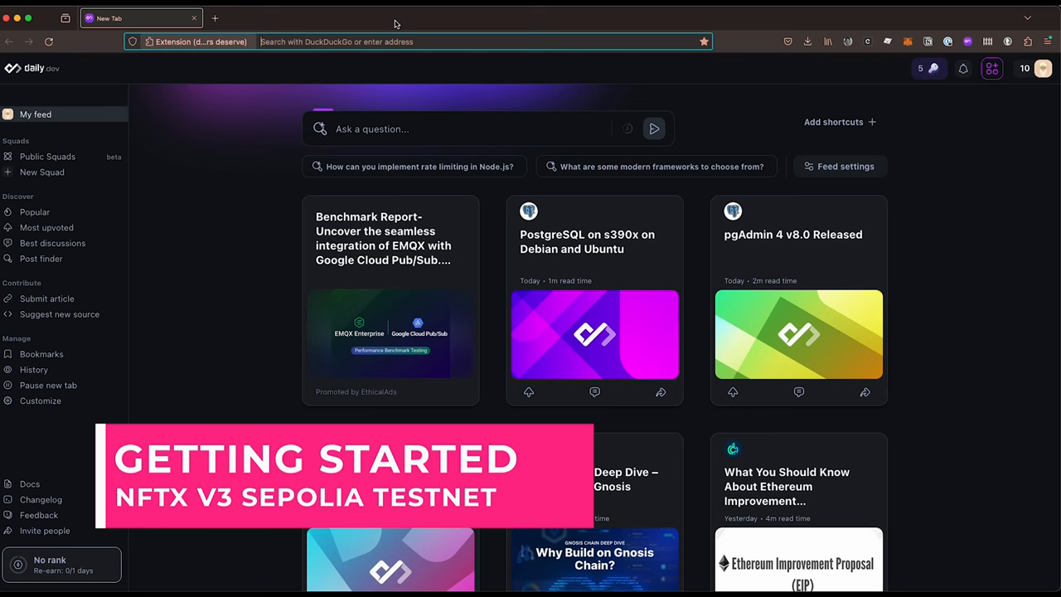
Go to v3.nftx.io to load the Sepolia testnet collections listing.
{"action": "type", "text": "v3.nftx.io/sepolia/collections"}
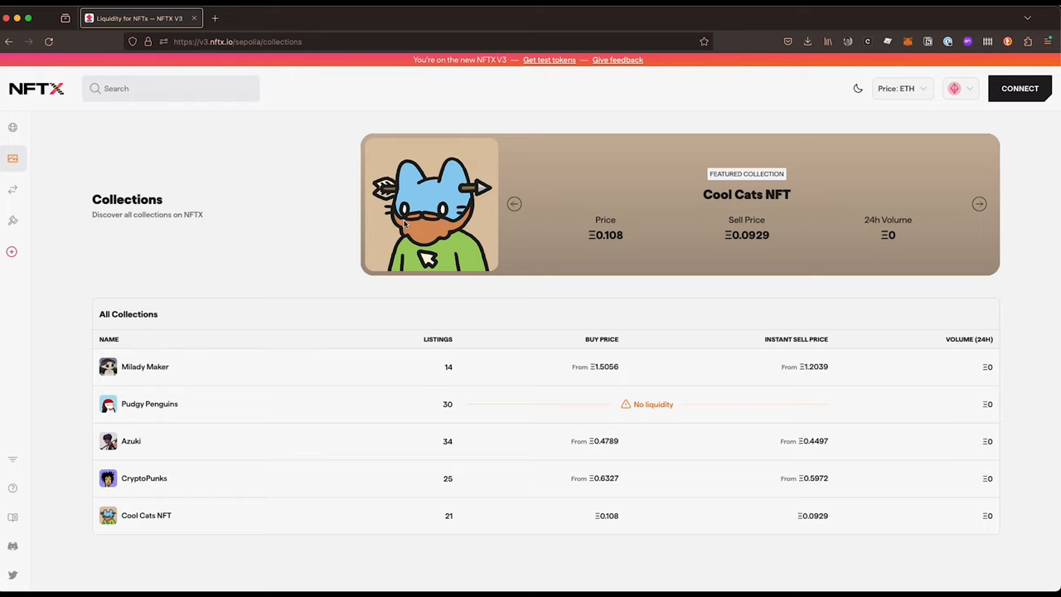
{"action": "mouse_move", "coordinate": [975, 101]}
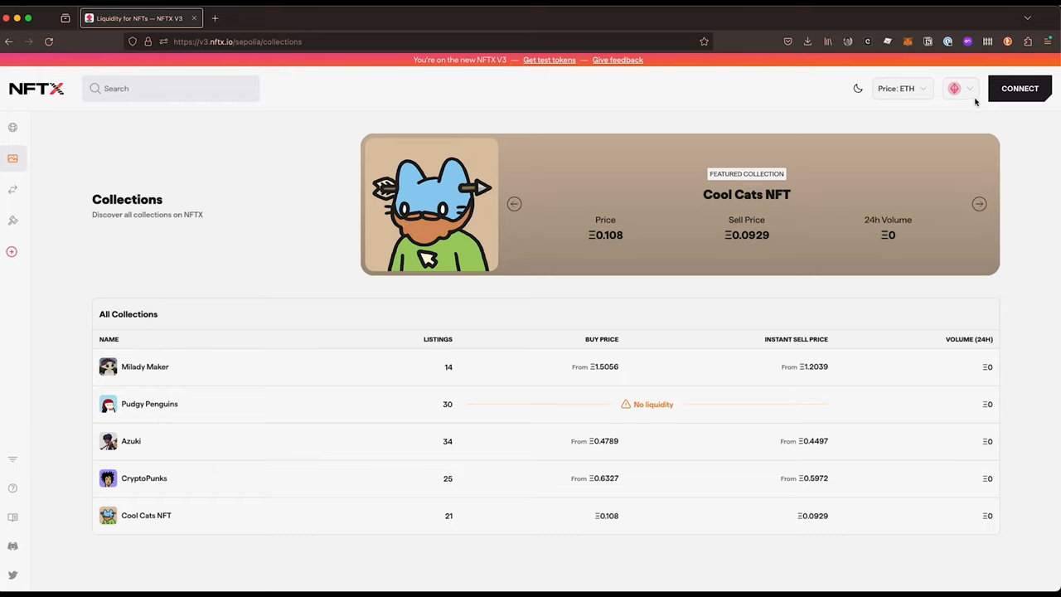
{"action": "mouse_move", "coordinate": [973, 98]}
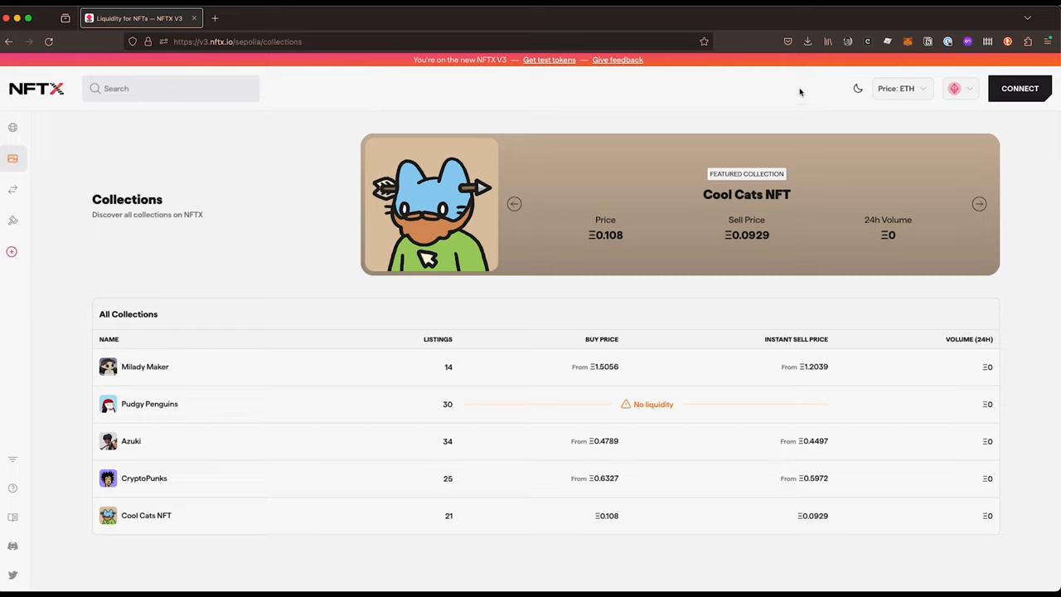
{"action": "mouse_move", "coordinate": [597, 94]}
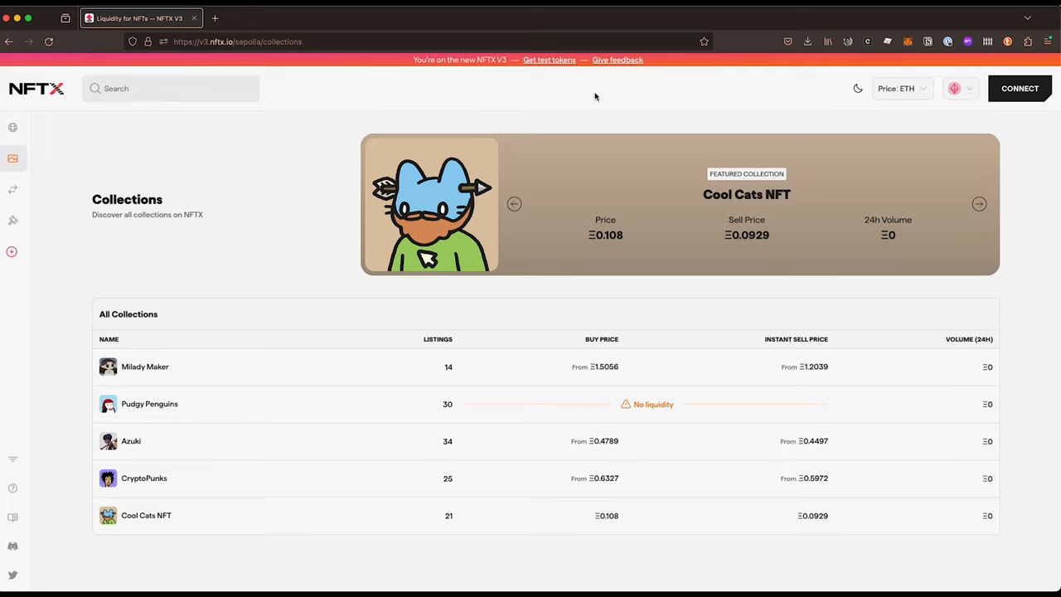
{"action": "mouse_move", "coordinate": [966, 126]}
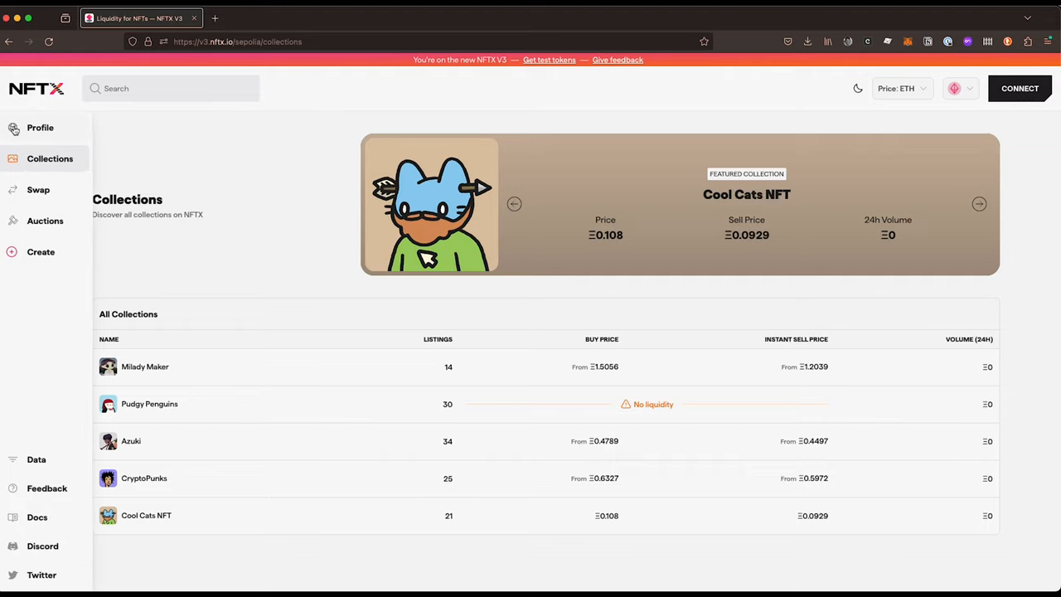
Show the Profile balances page and connect the wallet to NFTX.
{"action": "left_click", "coordinate": [40, 126]}
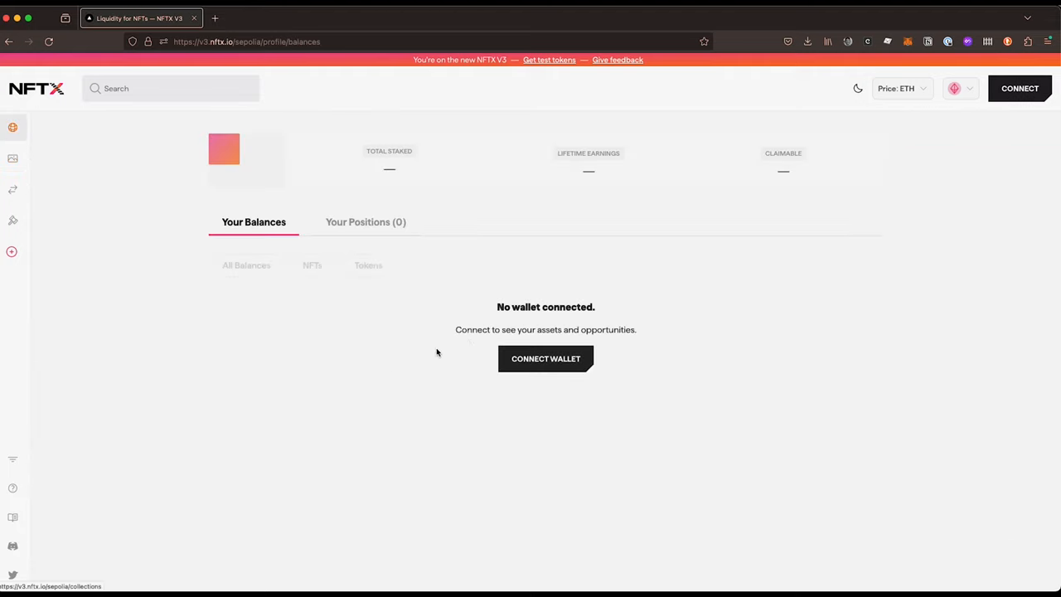
{"action": "mouse_move", "coordinate": [849, 171]}
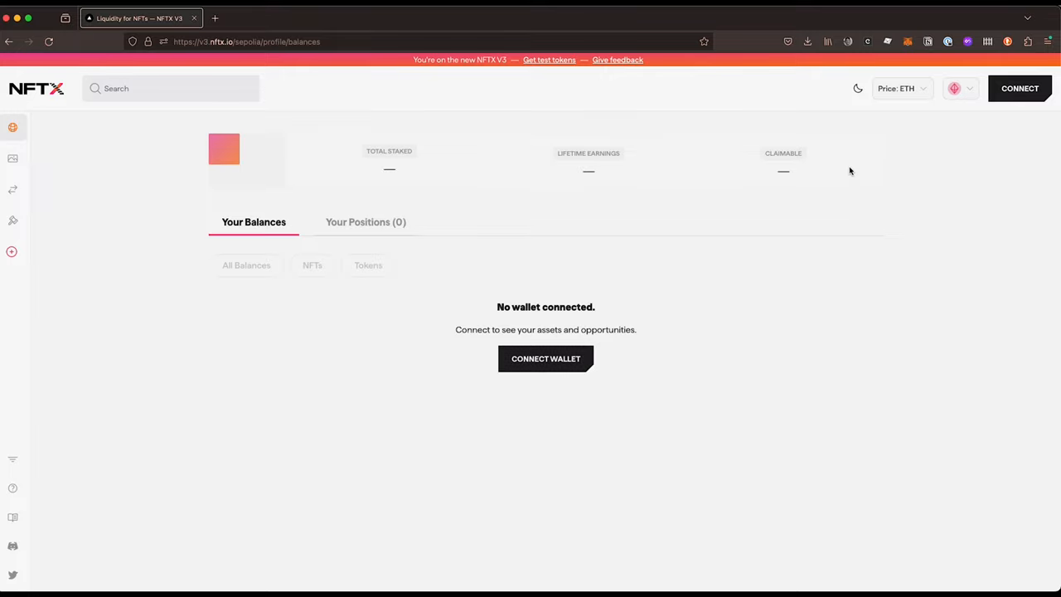
{"action": "left_click", "coordinate": [909, 41]}
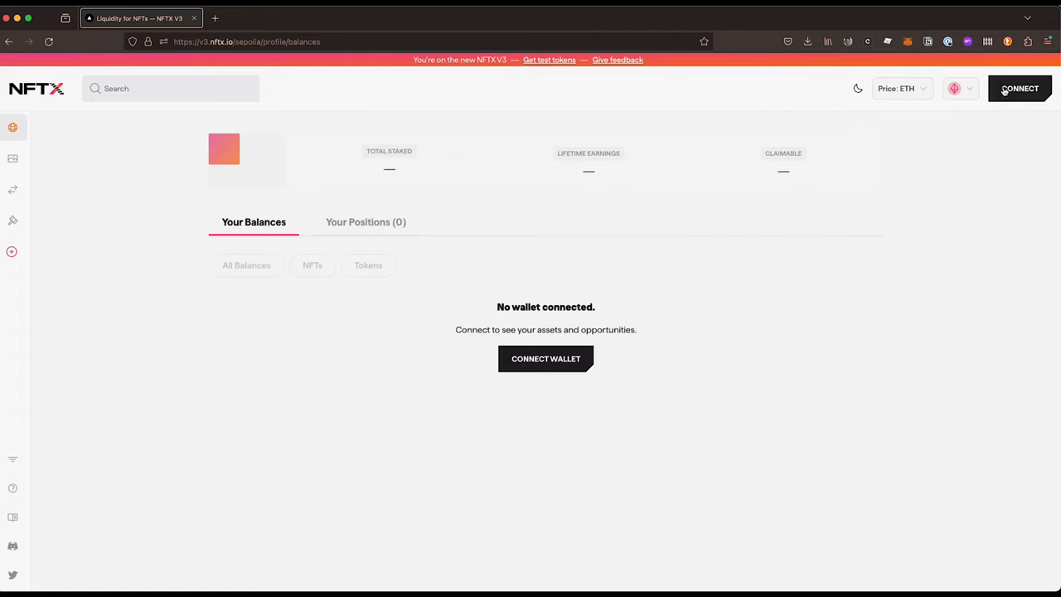
{"action": "left_click", "coordinate": [1020, 90]}
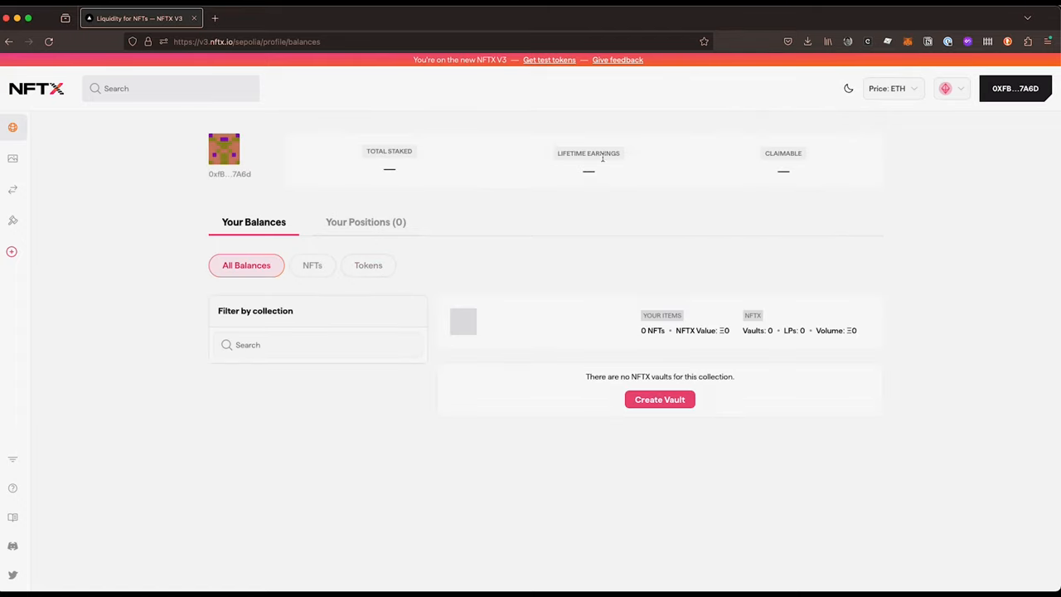
{"action": "mouse_move", "coordinate": [522, 179]}
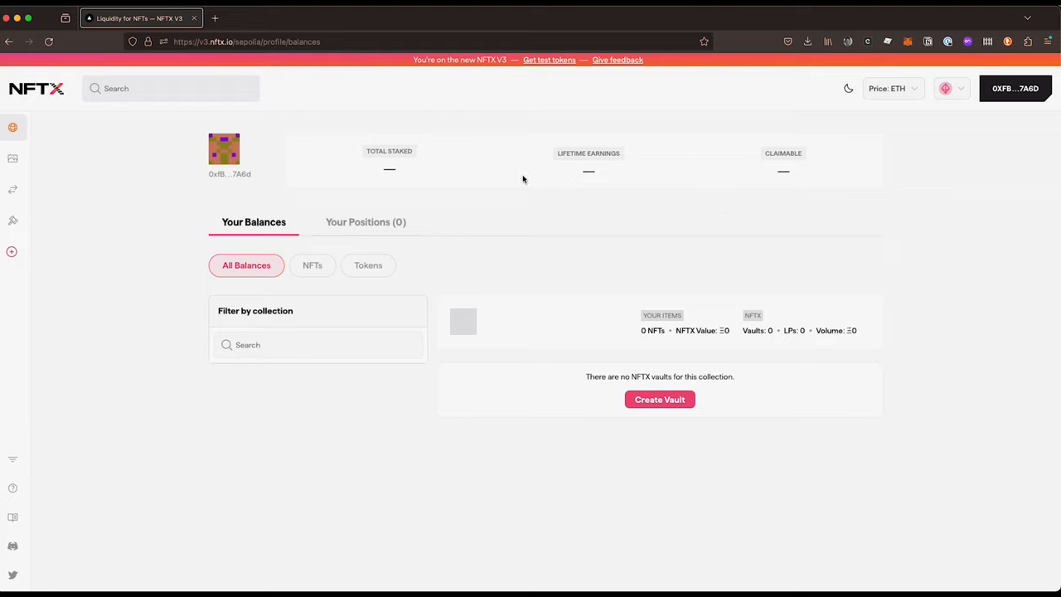
{"action": "mouse_move", "coordinate": [551, 86]}
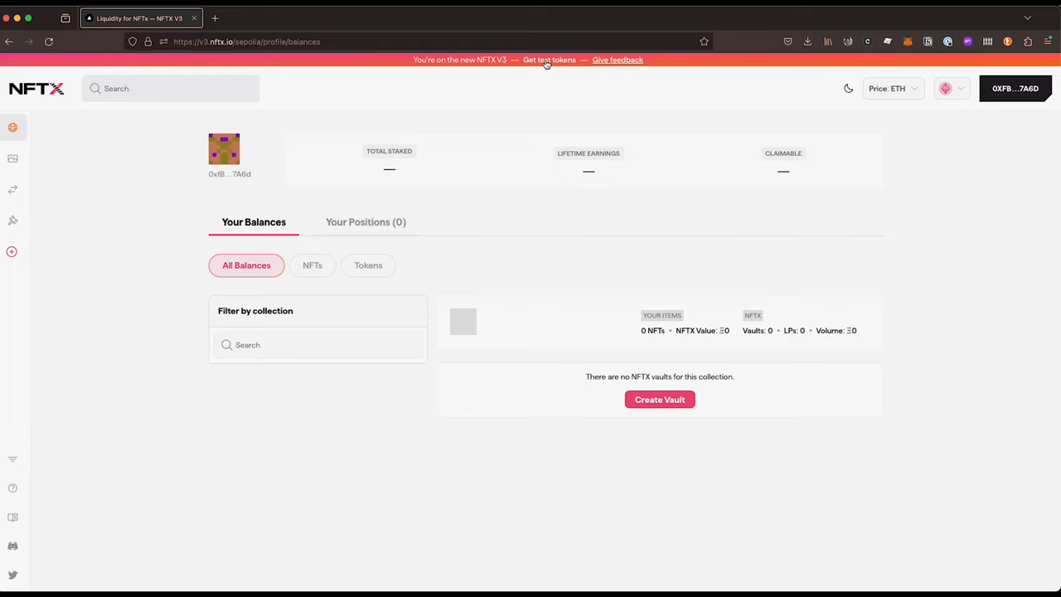
Bring up the Welcome dialog via 'Get test tokens' in the top banner.
{"action": "left_click", "coordinate": [549, 59]}
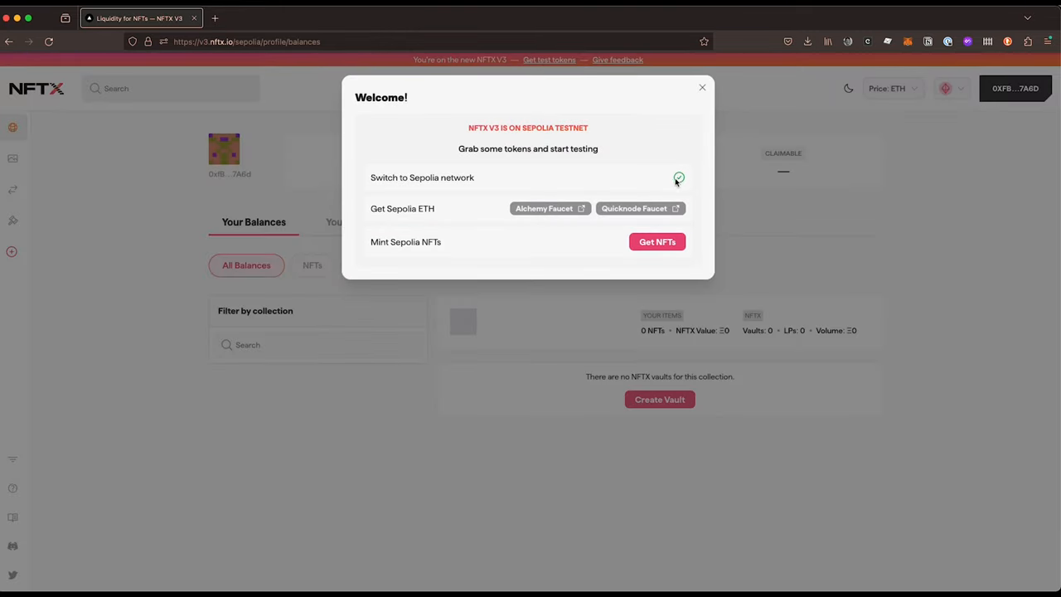
{"action": "mouse_move", "coordinate": [551, 209]}
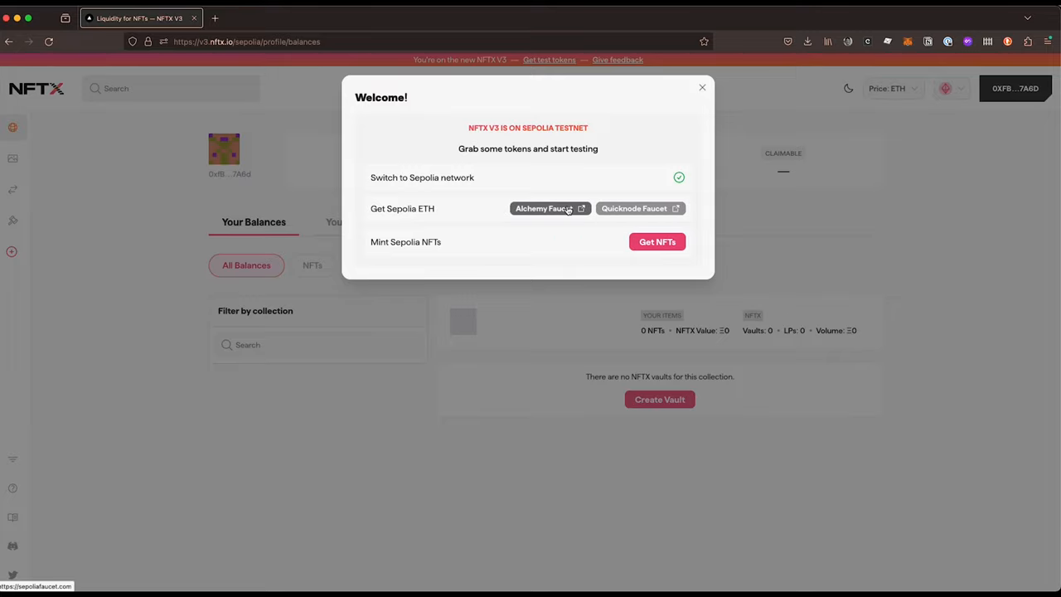
Request Sepolia ETH from the Alchemy faucet for wallet 0xfBc34C0E…DAC87A6d with reCAPTCHA ticked.
{"action": "left_click", "coordinate": [544, 209]}
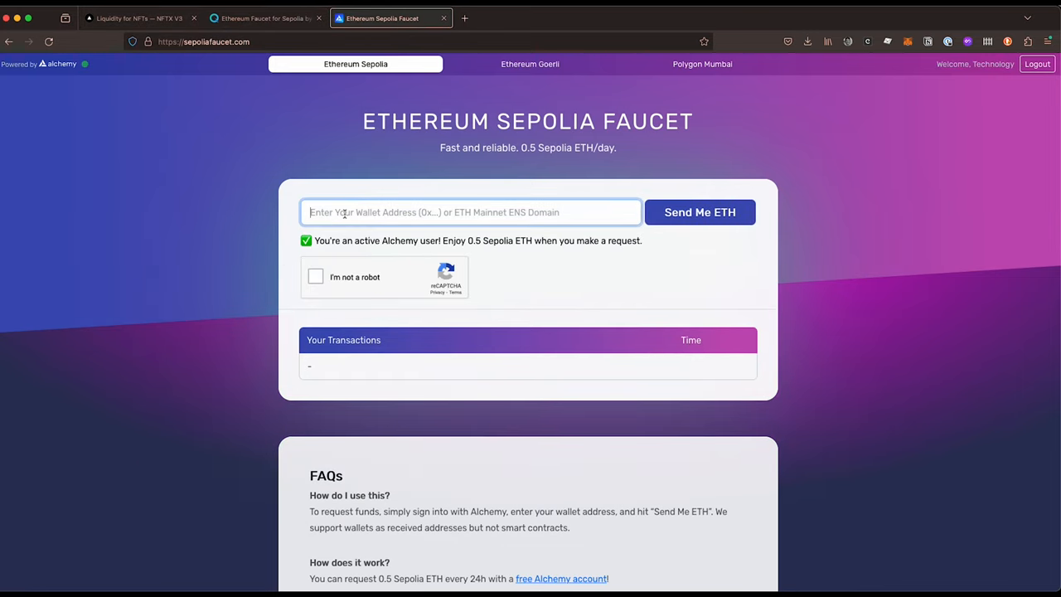
{"action": "mouse_move", "coordinate": [353, 295]}
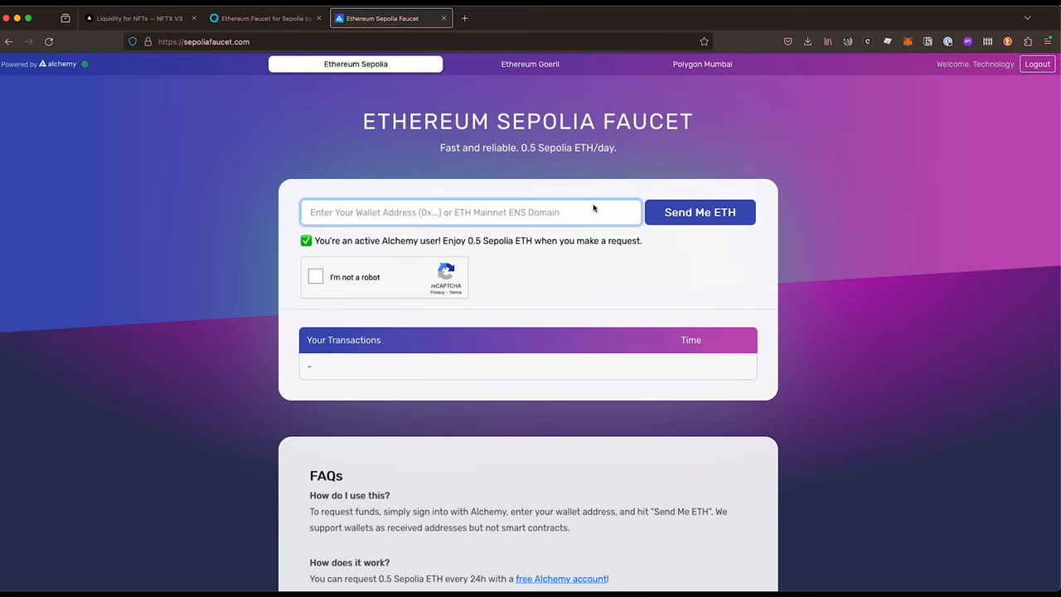
{"action": "left_click", "coordinate": [329, 212]}
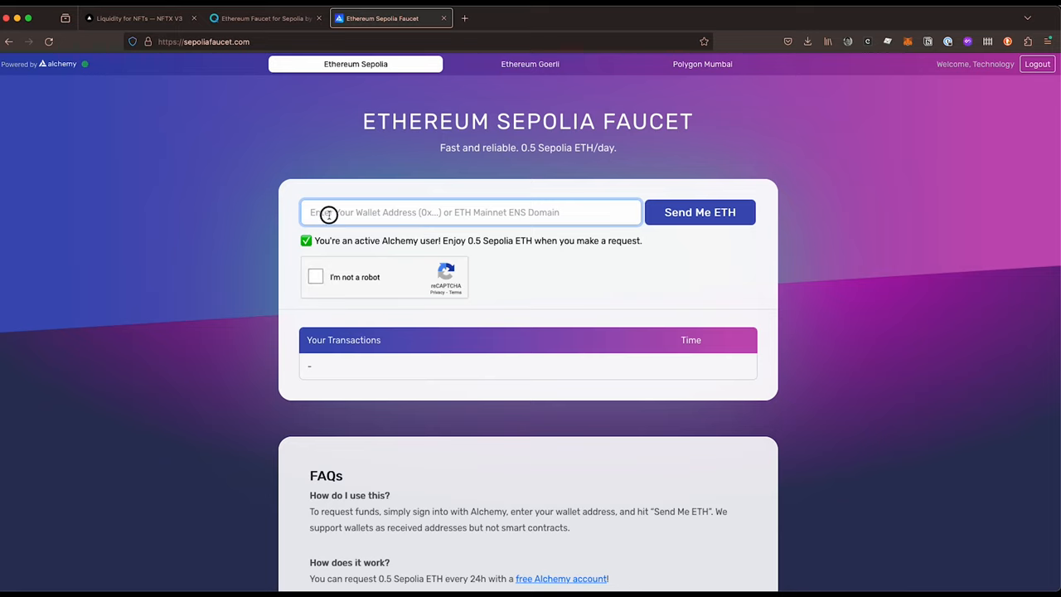
{"action": "type", "text": "0xfBc34C0EF660B3D4eBB34b398F411F03DAC87A6d"}
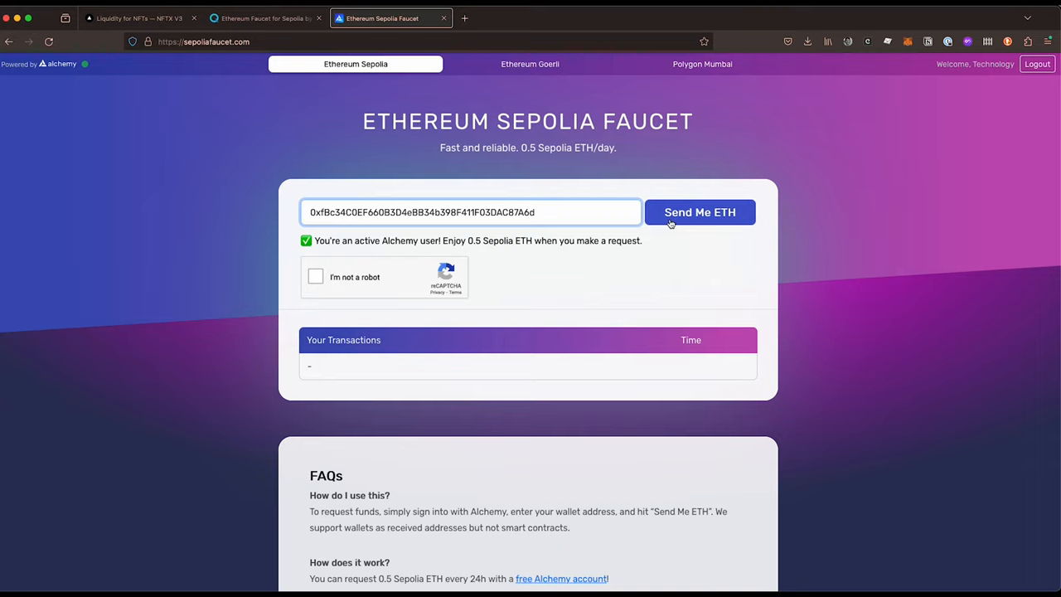
{"action": "left_click", "coordinate": [315, 277]}
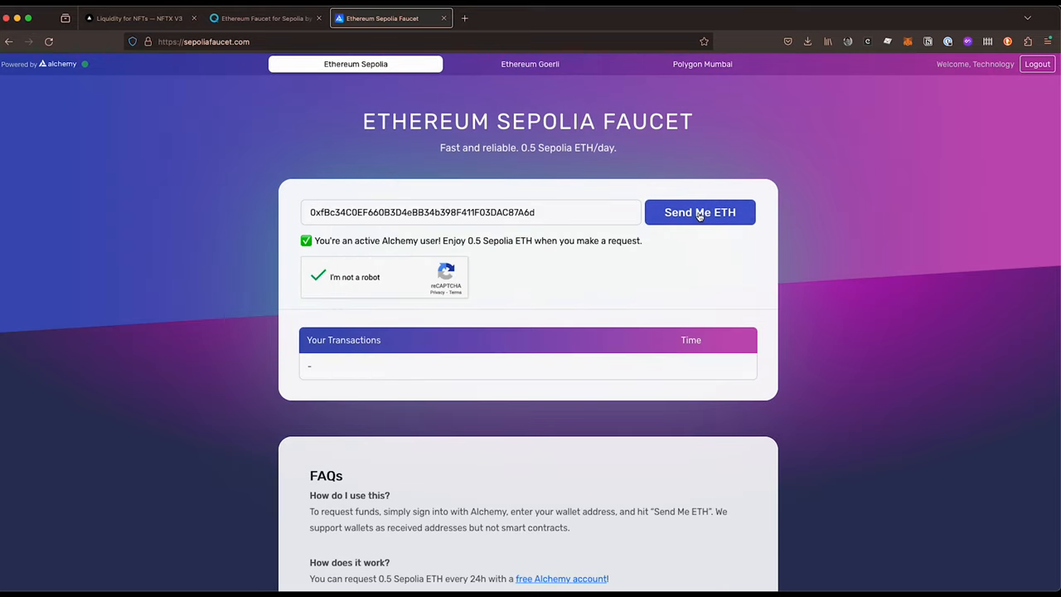
{"action": "left_click", "coordinate": [700, 213]}
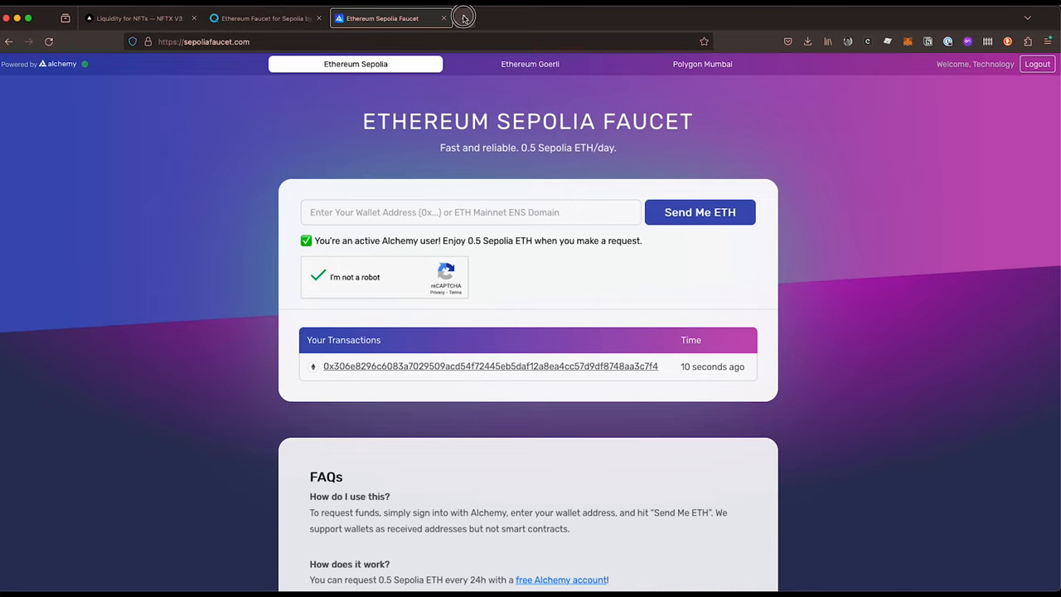
Load the Sepolia PoW Faucet in a new browser tab from the address bar.
{"action": "left_click", "coordinate": [465, 16]}
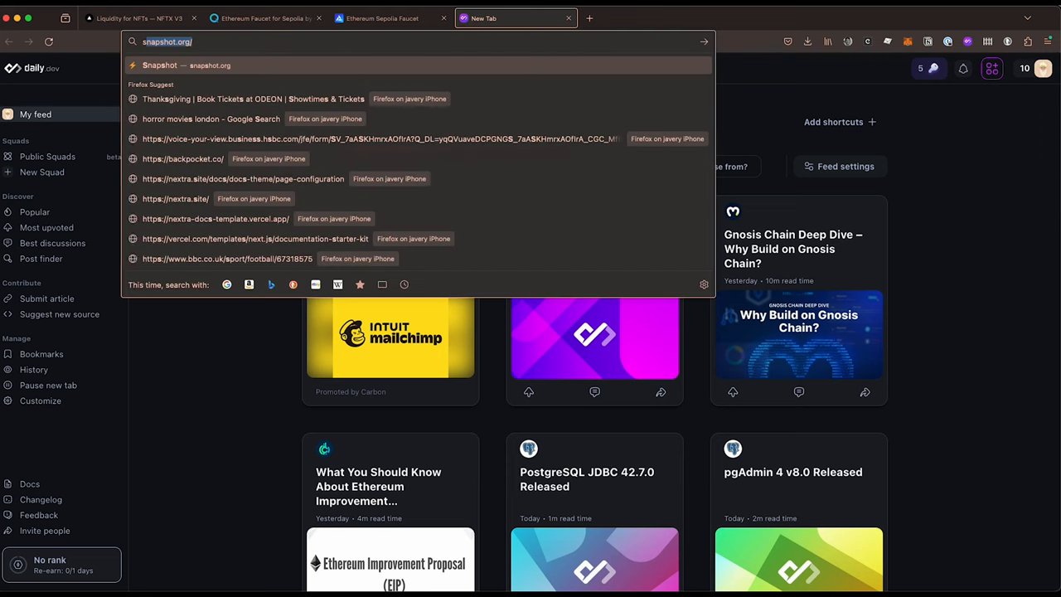
{"action": "type", "text": "sepolia.etherscan.io/"}
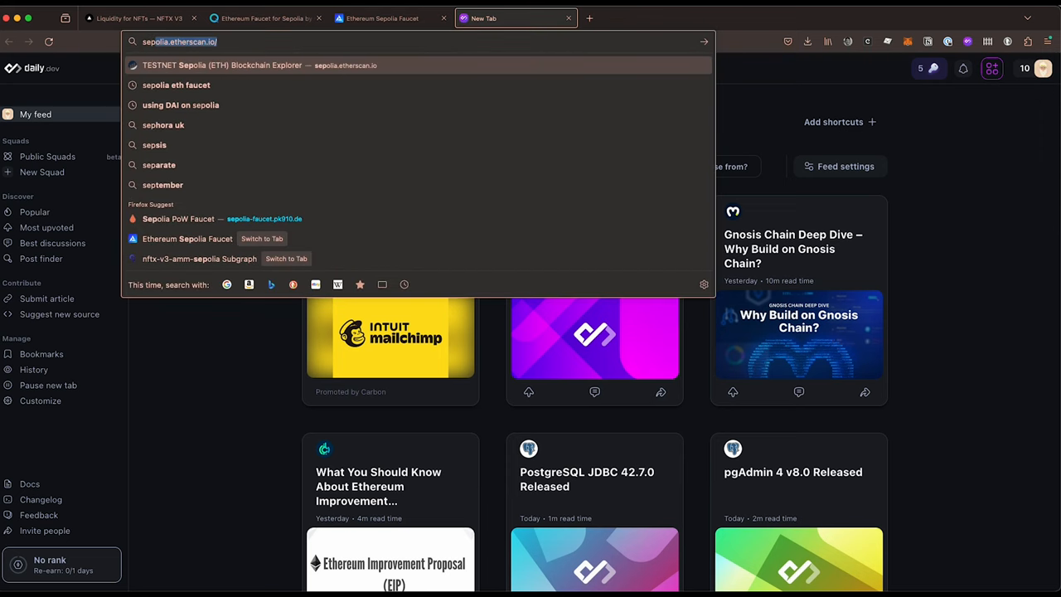
{"action": "type", "text": "sepolia-faur"}
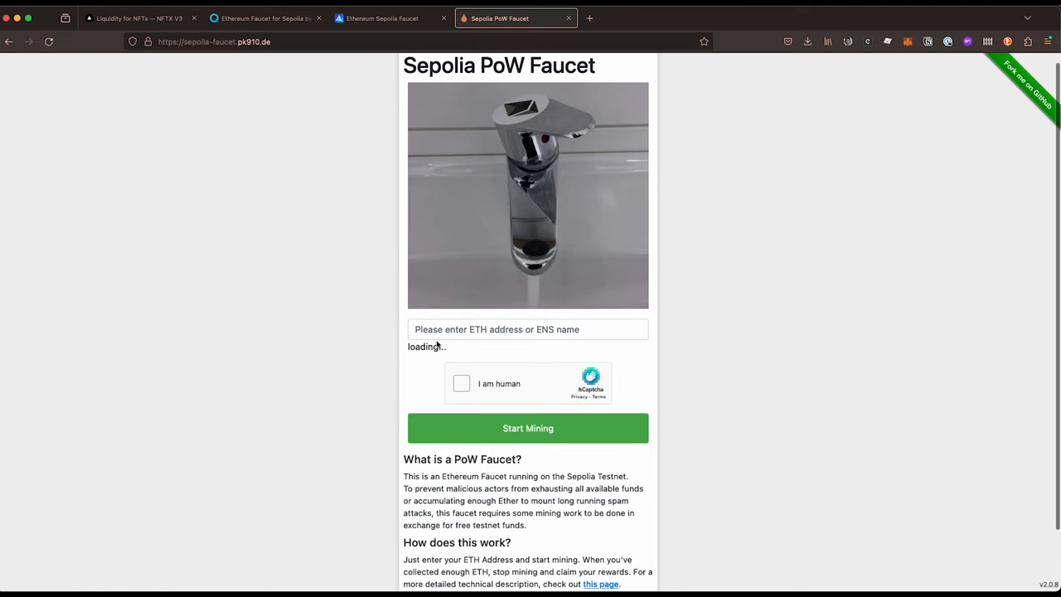
Start mining Sepolia ETH for wallet 0xfBc34C0E…DAC87A6d, passing hCaptcha and adding more workers.
{"action": "type", "text": "0xfBc34C0EF660B3D4eBB34b398F411F03DAC87A6d"}
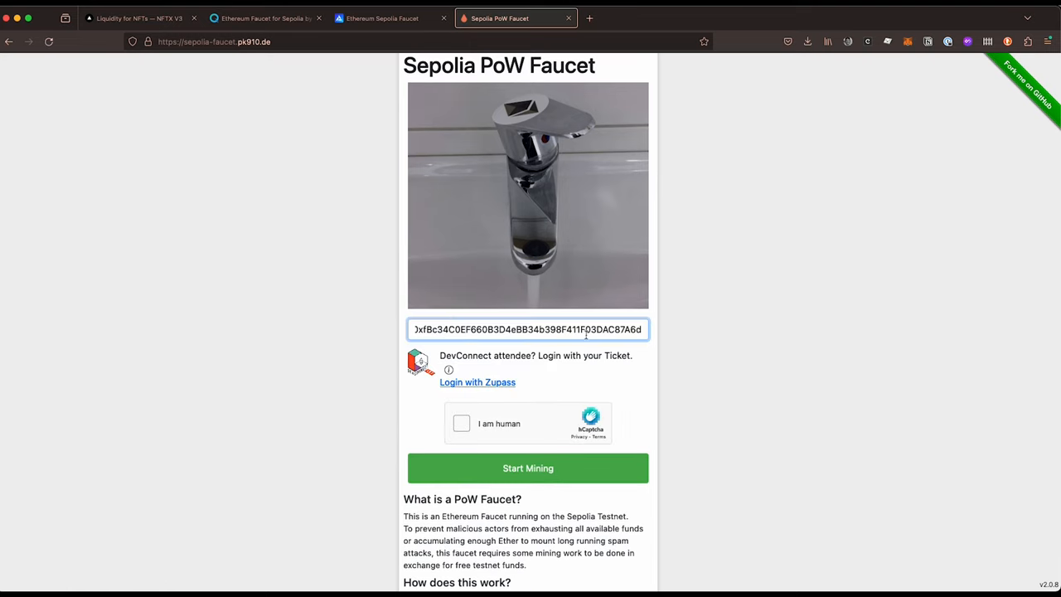
{"action": "left_click", "coordinate": [461, 425]}
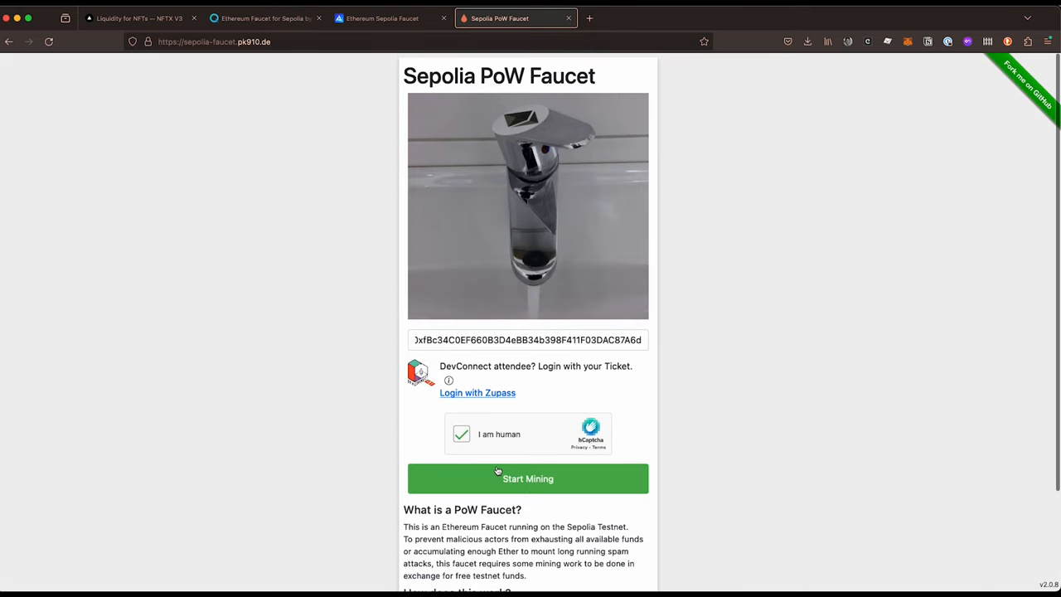
{"action": "left_click", "coordinate": [527, 478]}
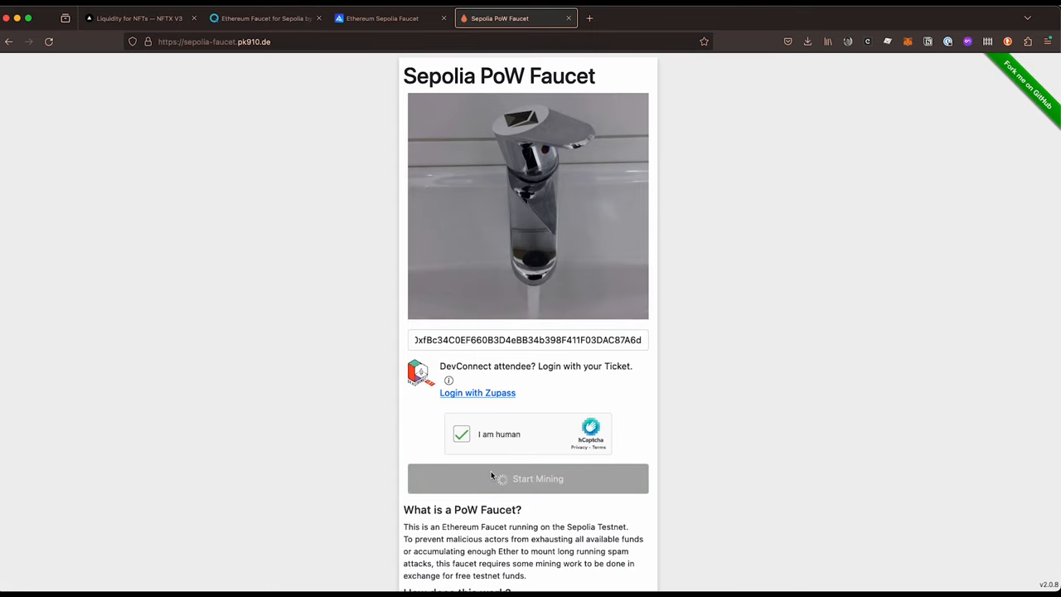
{"action": "left_click", "coordinate": [527, 478]}
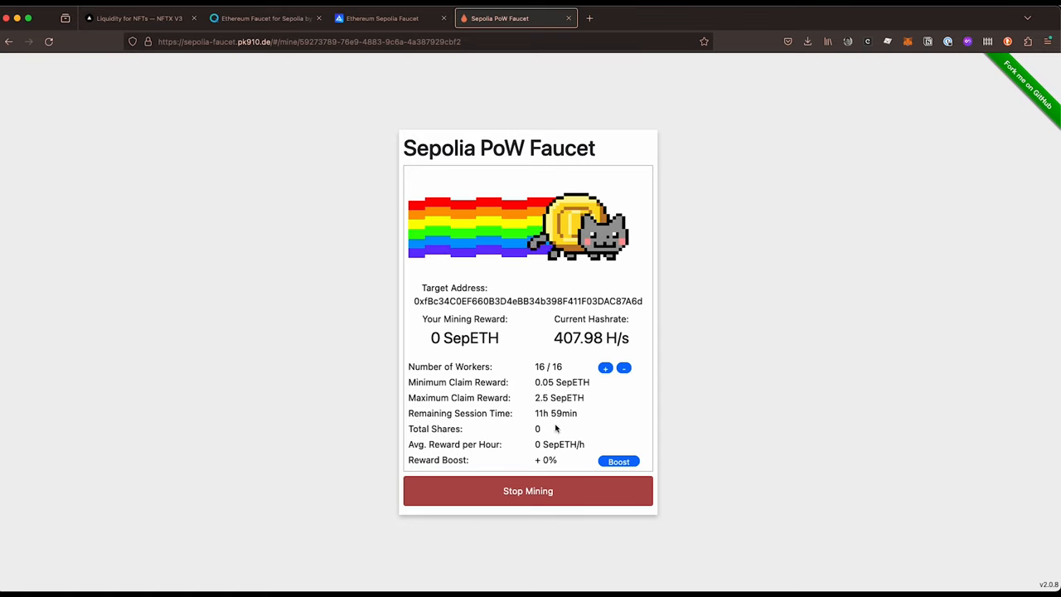
{"action": "left_click", "coordinate": [605, 369]}
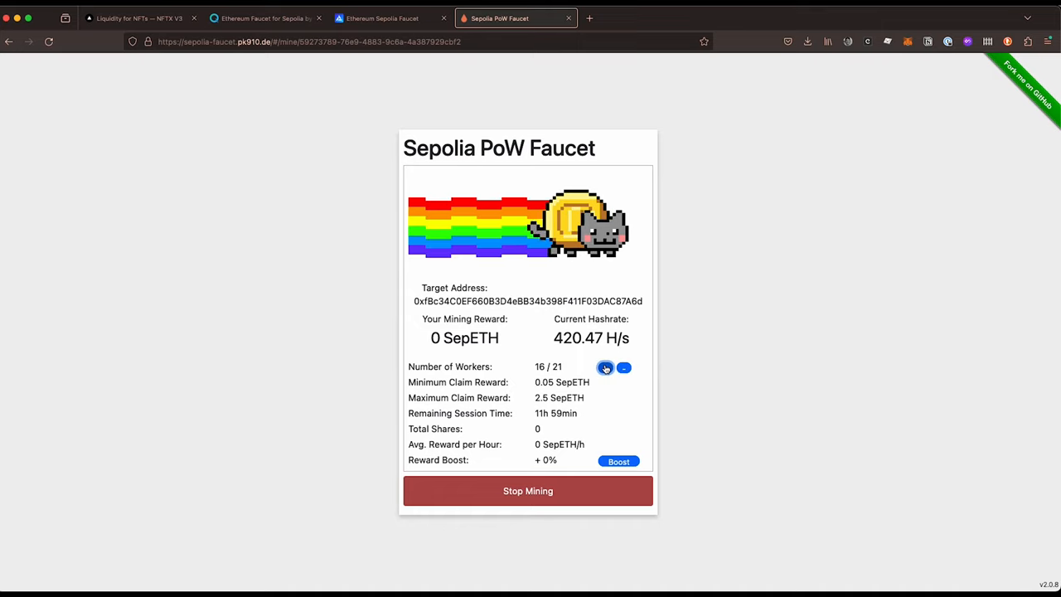
{"action": "left_click", "coordinate": [607, 368]}
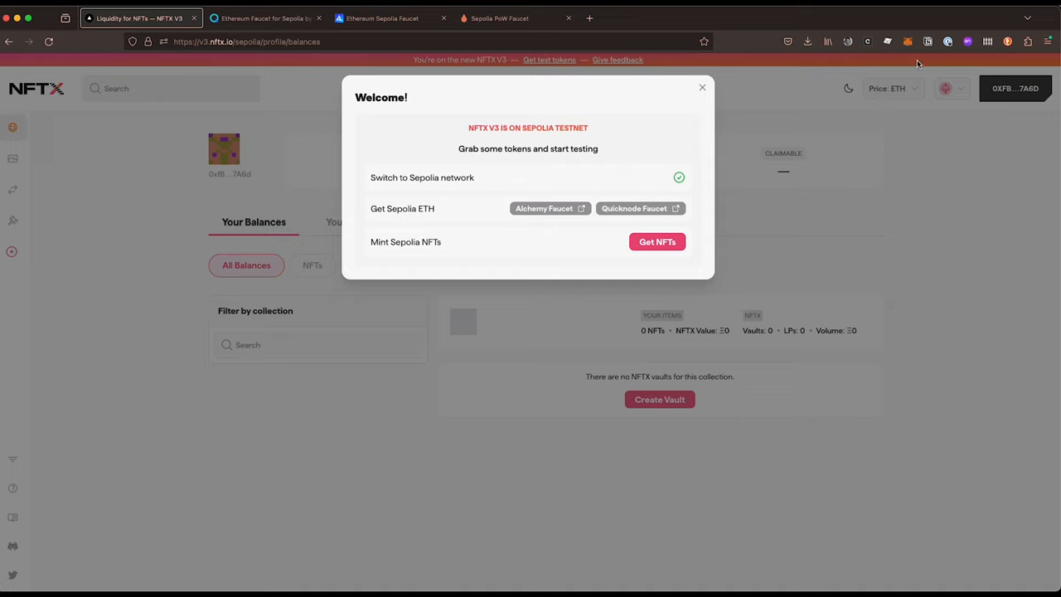
{"action": "left_click", "coordinate": [909, 41]}
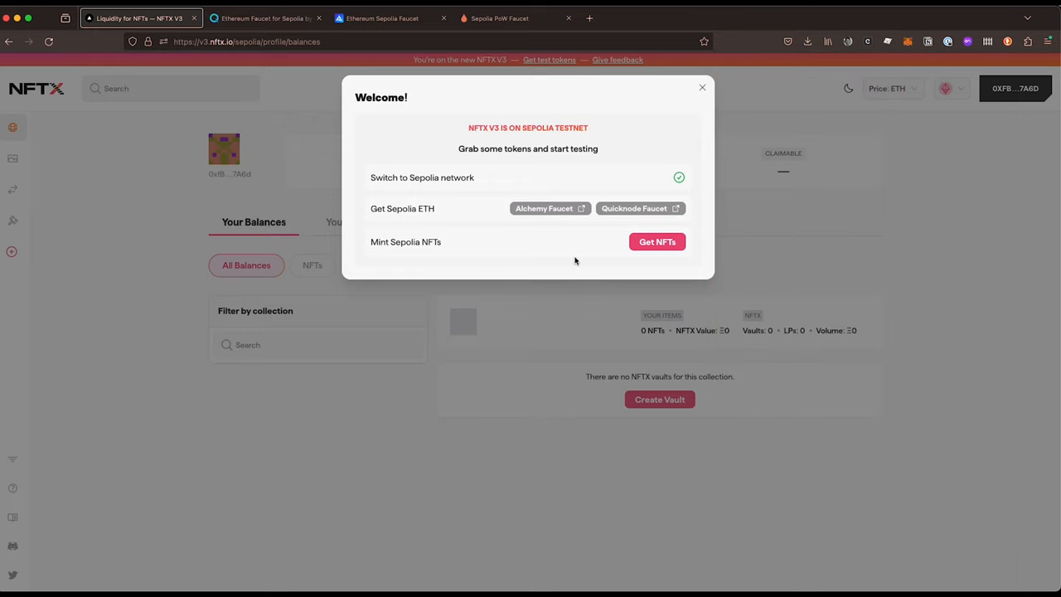
{"action": "mouse_move", "coordinate": [398, 245]}
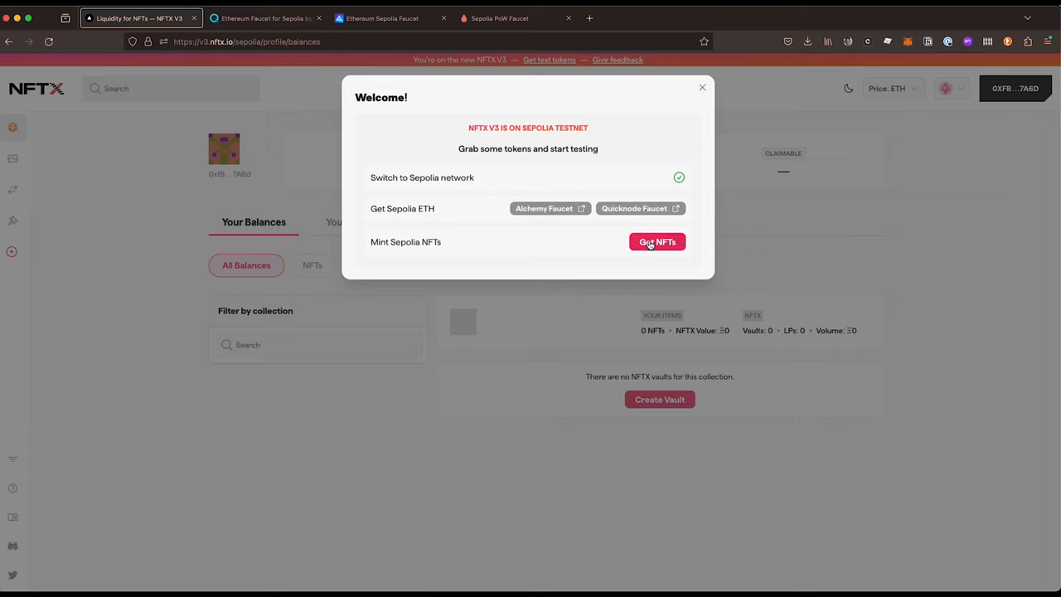
Mint the Sepolia test NFT collections into the wallet via 'Get NFTs'.
{"action": "left_click", "coordinate": [657, 242]}
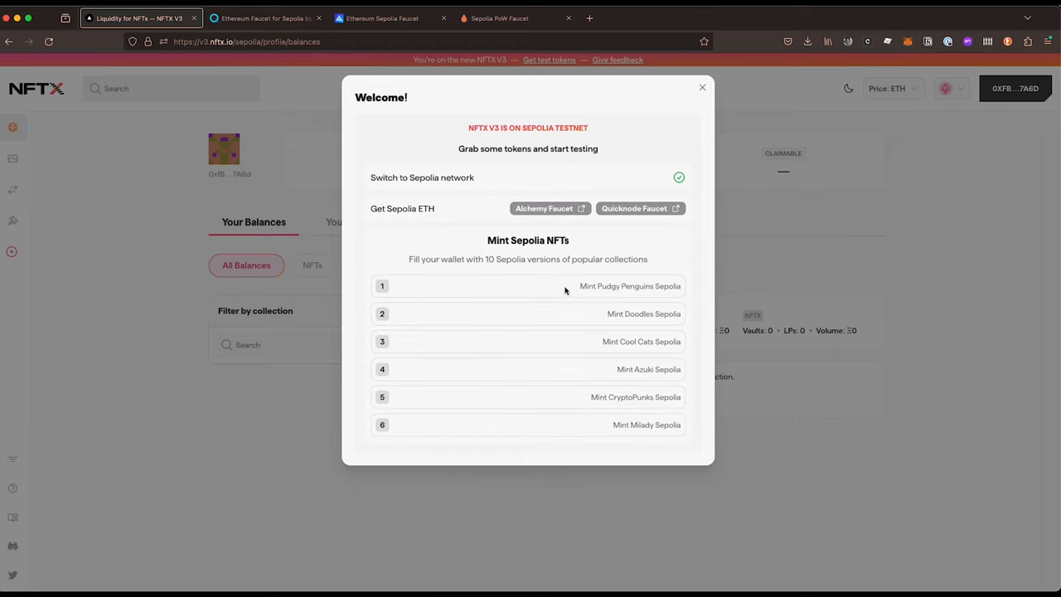
{"action": "mouse_move", "coordinate": [650, 309]}
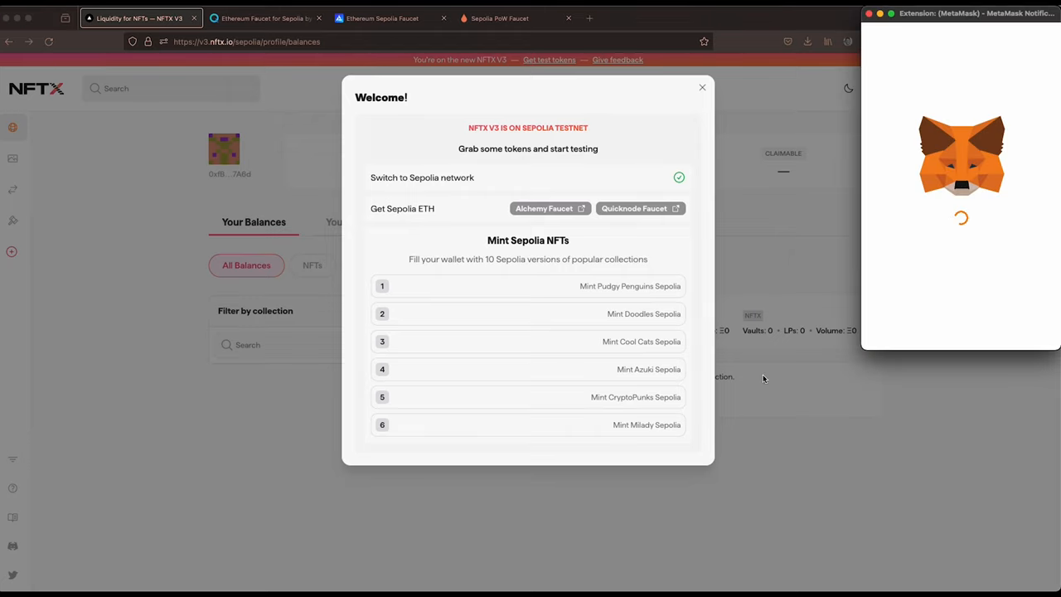
{"action": "mouse_move", "coordinate": [872, 428]}
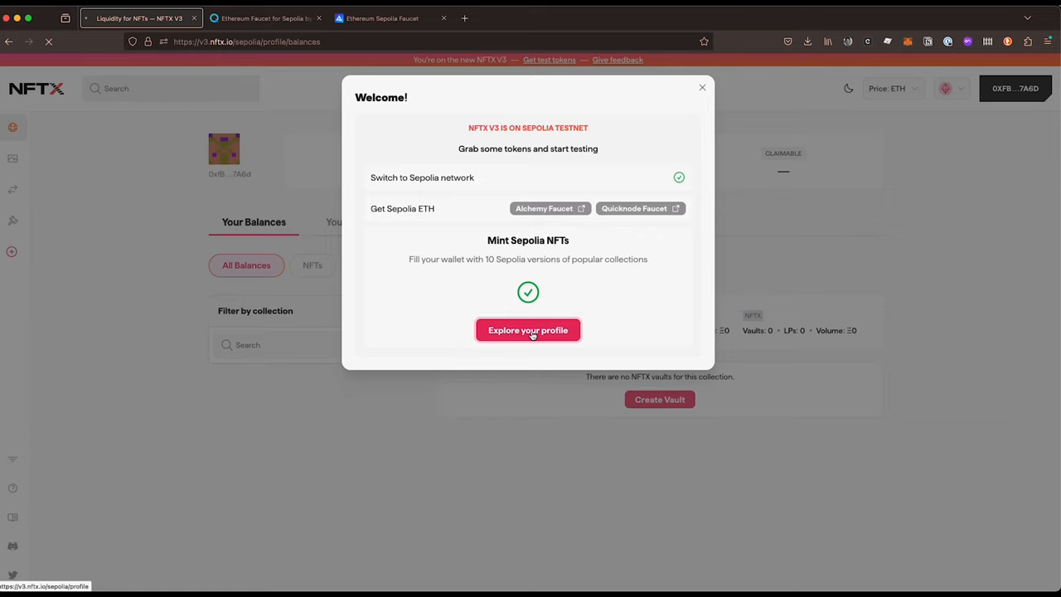
Close the Welcome dialog with 'Explore your profile' to see the minted balances.
{"action": "left_click", "coordinate": [528, 330]}
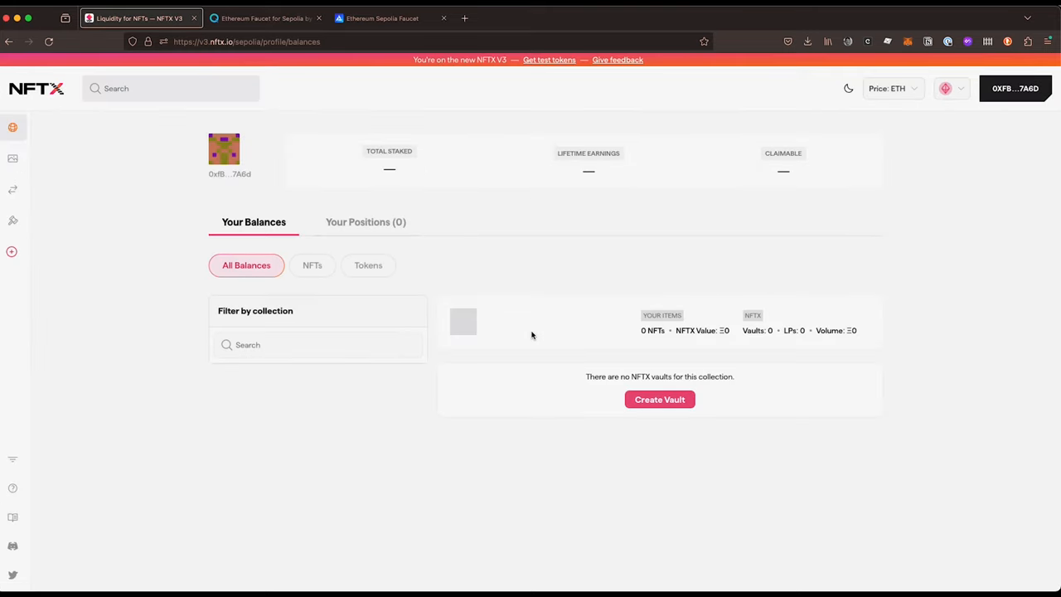
{"action": "mouse_move", "coordinate": [471, 257]}
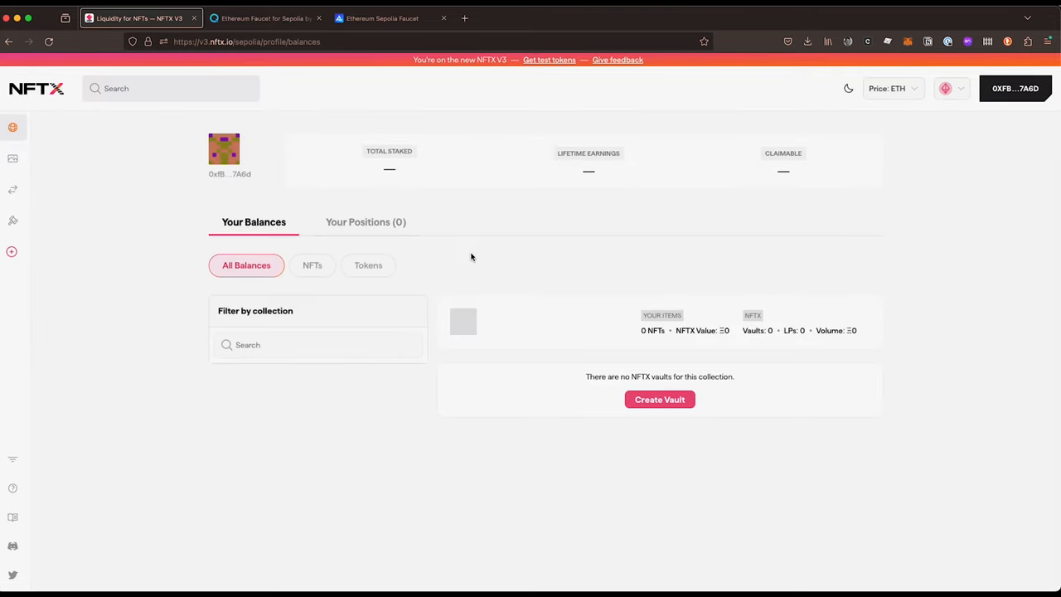
{"action": "mouse_move", "coordinate": [352, 226]}
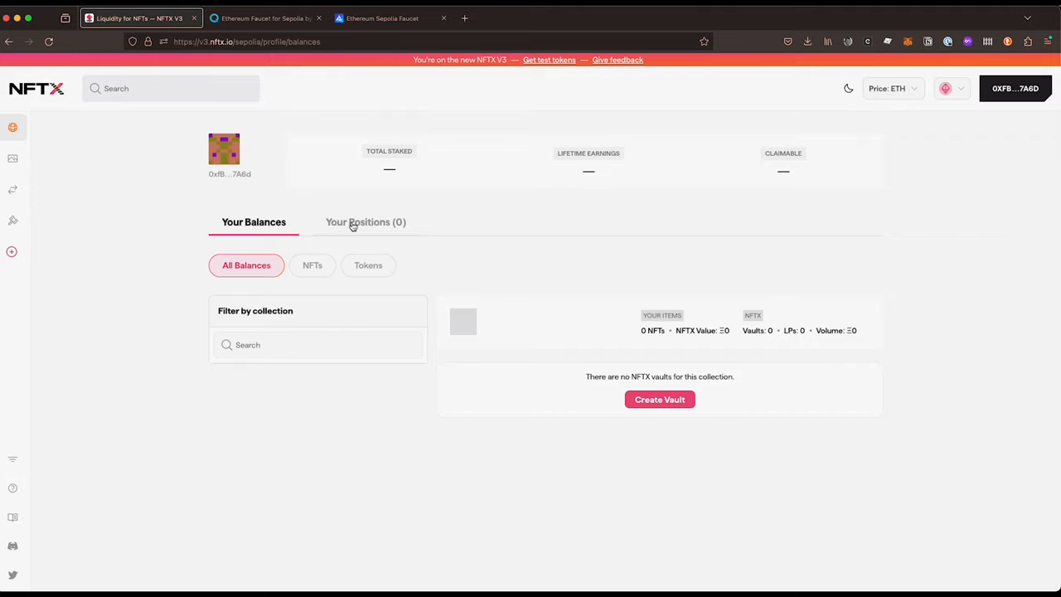
{"action": "mouse_move", "coordinate": [569, 242]}
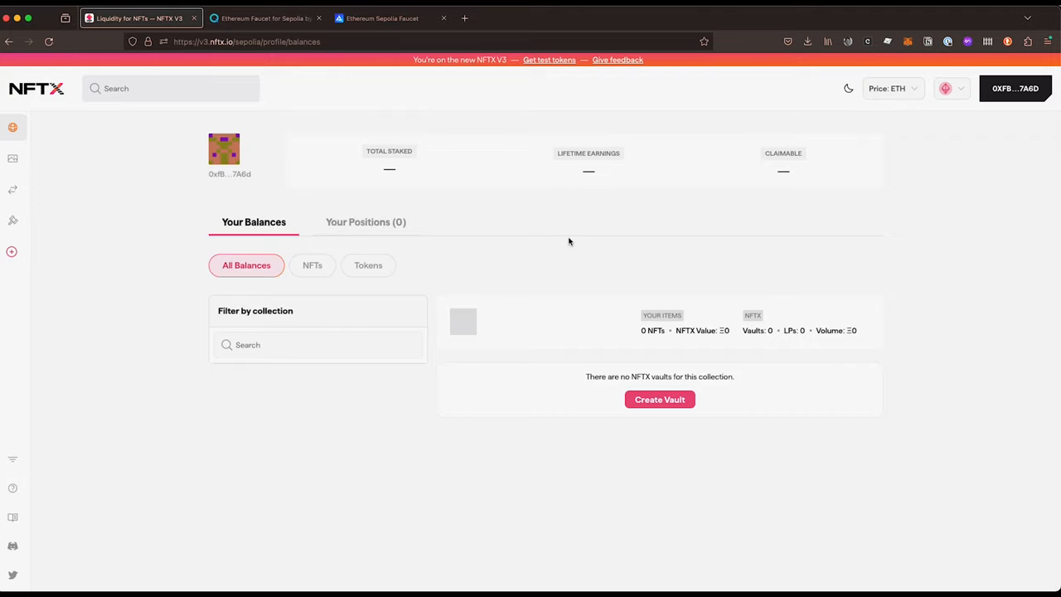
{"action": "mouse_move", "coordinate": [567, 242]}
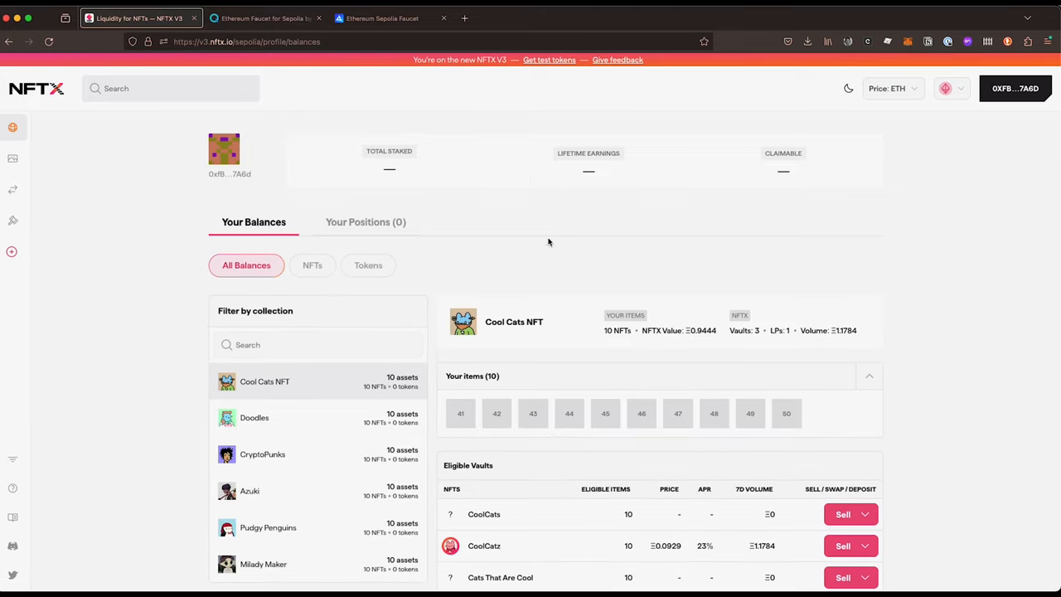
{"action": "scroll", "scroll_direction": "down", "scroll_amount": 3}
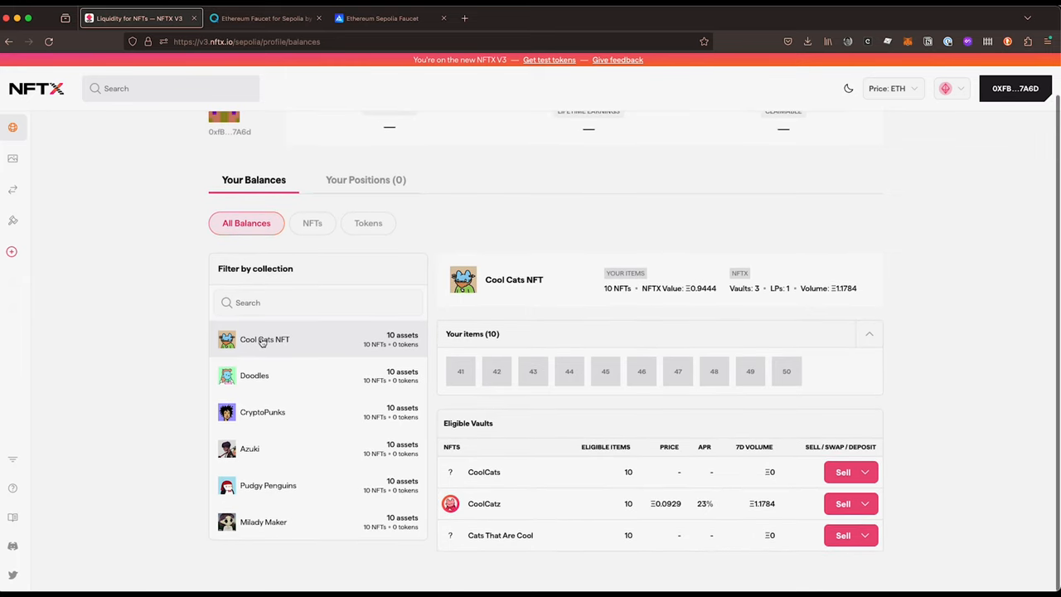
{"action": "mouse_move", "coordinate": [267, 423]}
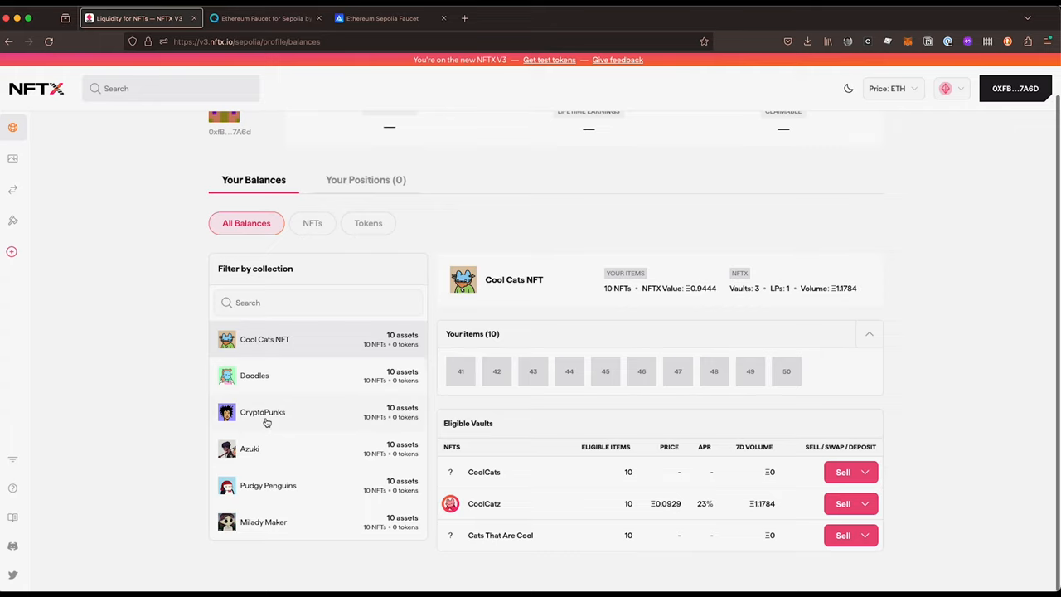
{"action": "mouse_move", "coordinate": [267, 491]}
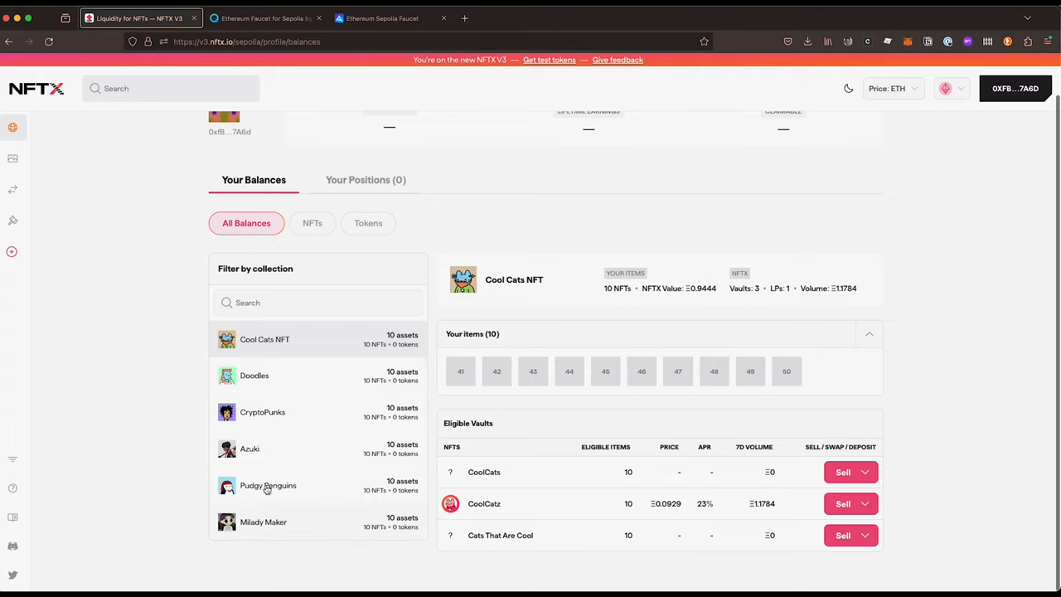
{"action": "left_click", "coordinate": [255, 375]}
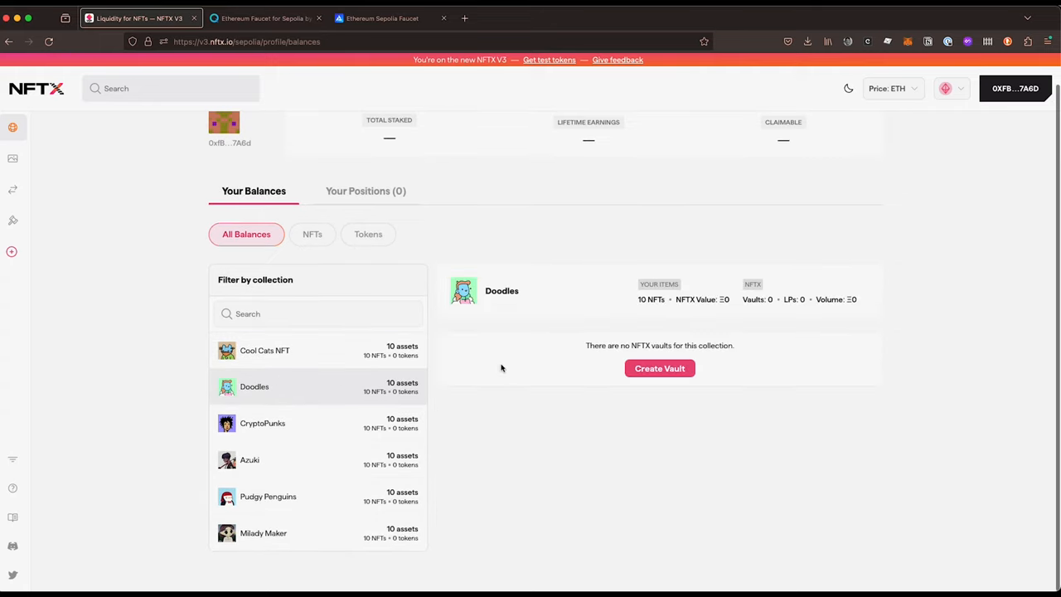
{"action": "left_click", "coordinate": [266, 350]}
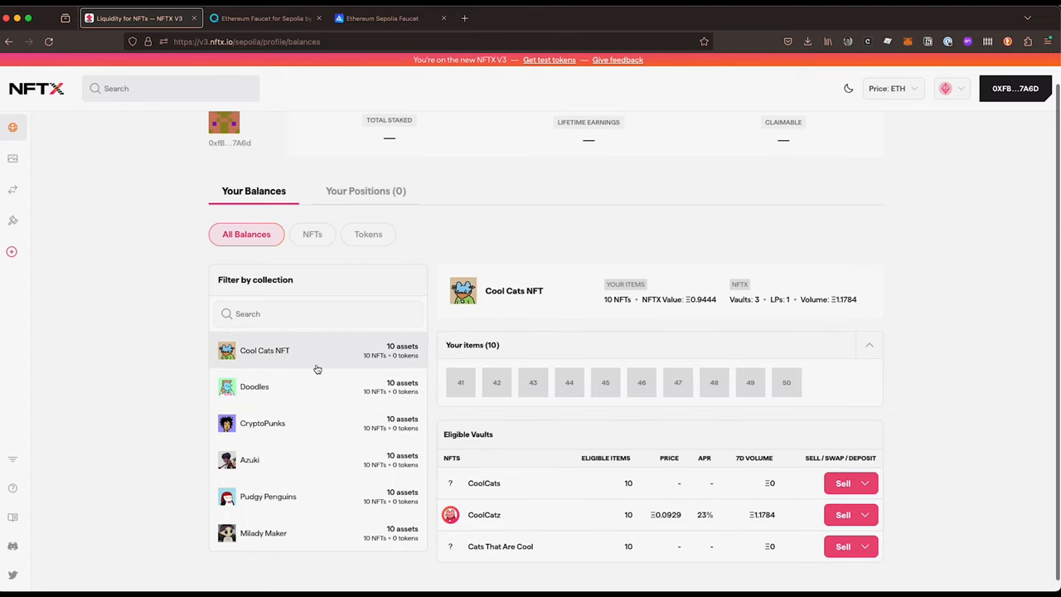
{"action": "mouse_move", "coordinate": [525, 388]}
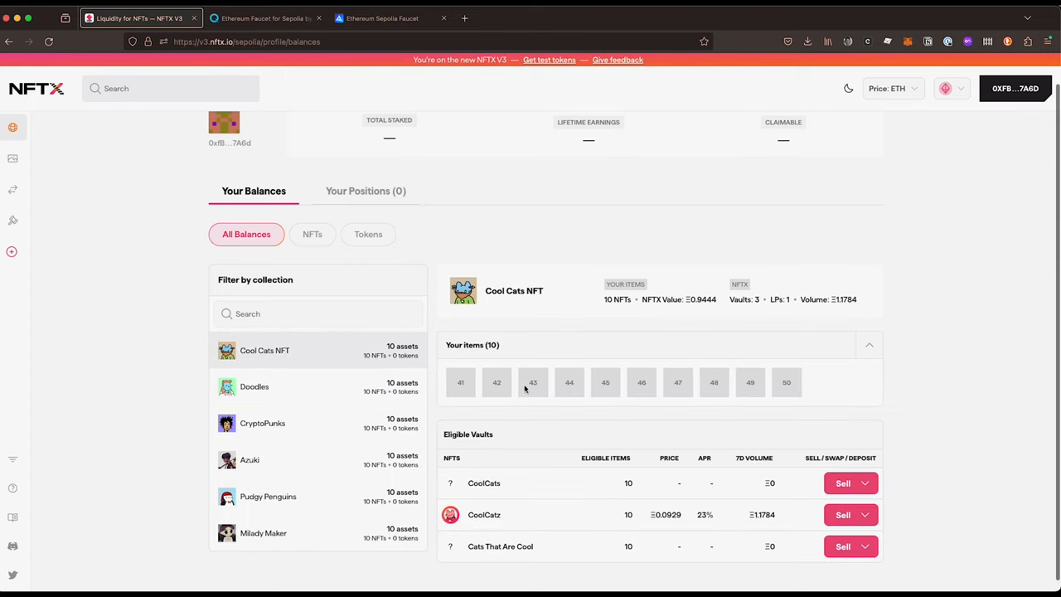
{"action": "mouse_move", "coordinate": [533, 382]}
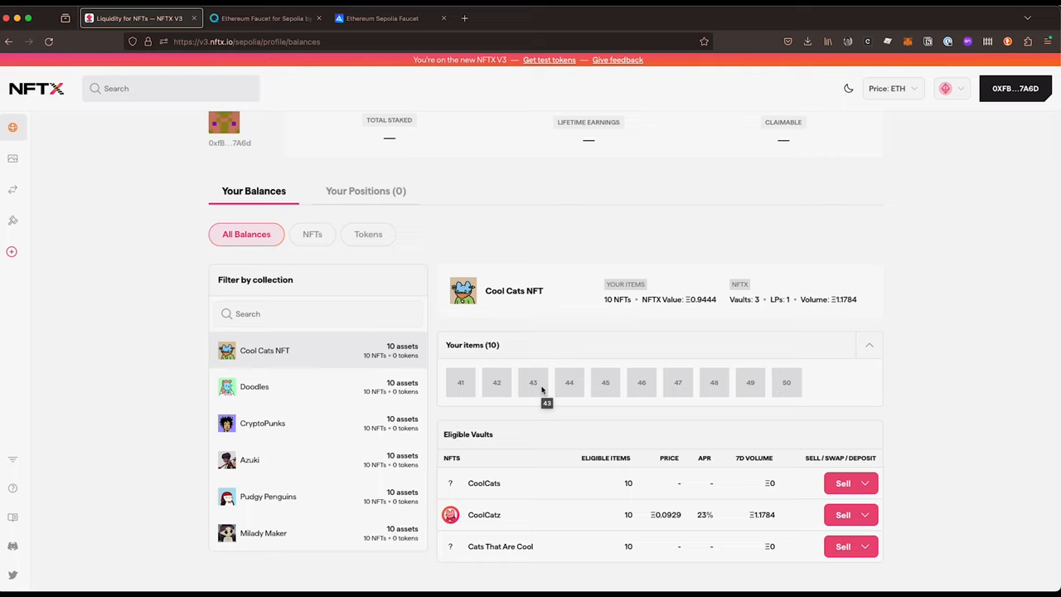
{"action": "mouse_move", "coordinate": [844, 331]}
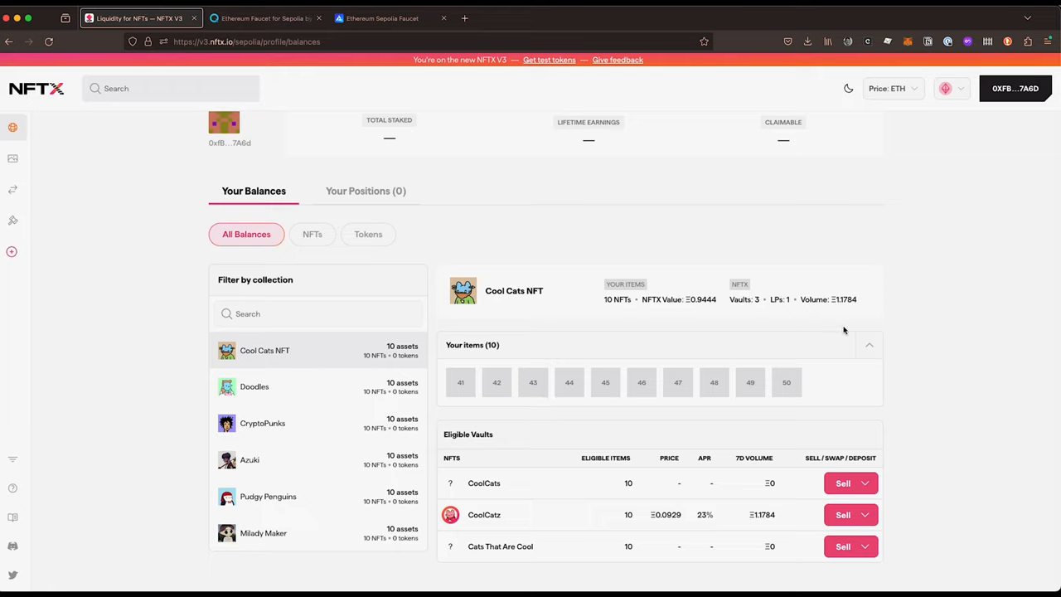
{"action": "mouse_move", "coordinate": [932, 375]}
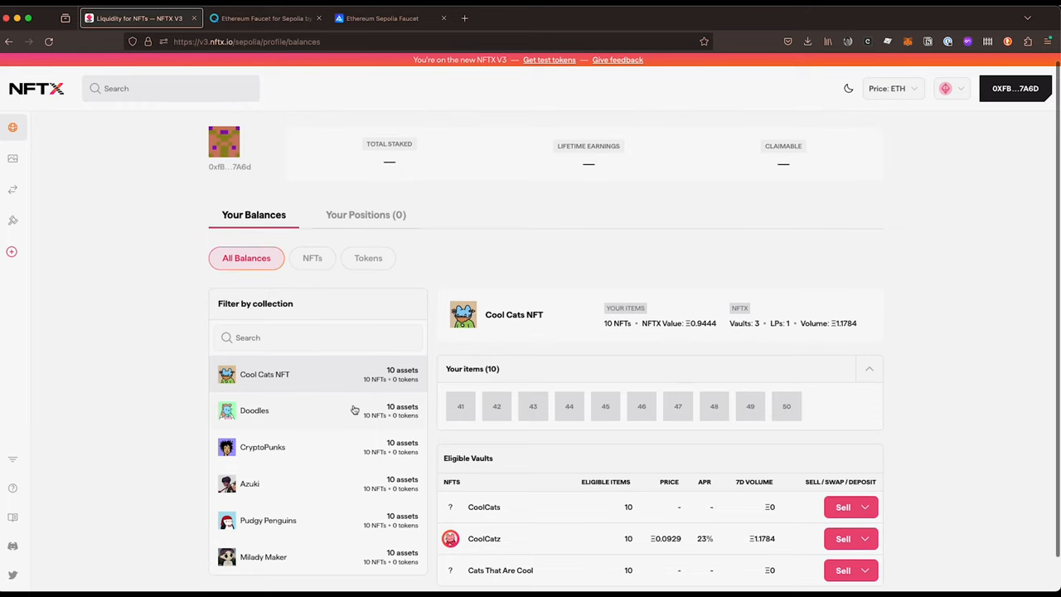
{"action": "scroll", "scroll_direction": "down", "scroll_amount": 3}
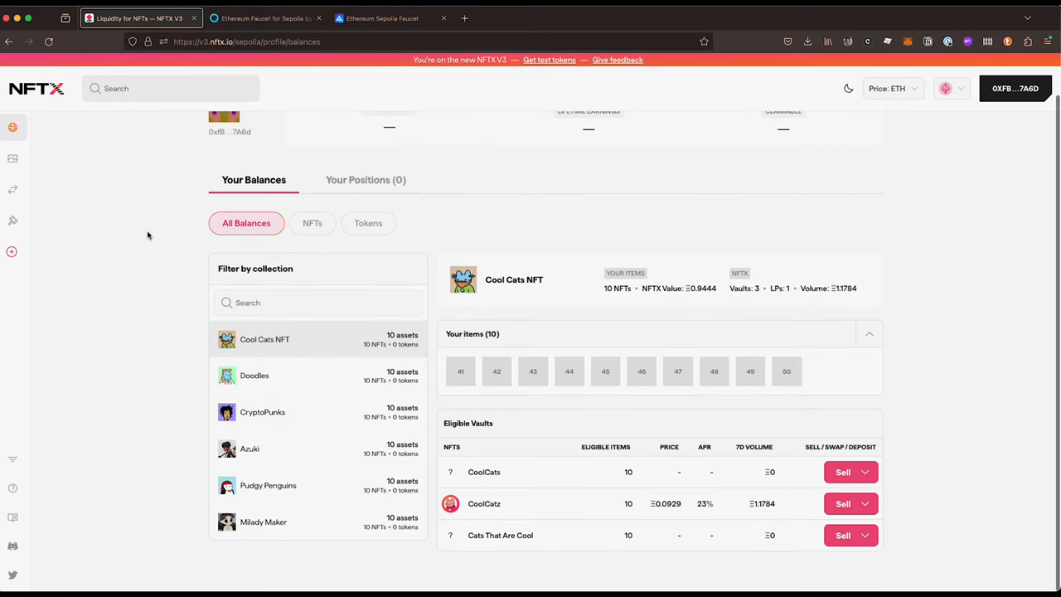
{"action": "mouse_move", "coordinate": [193, 272]}
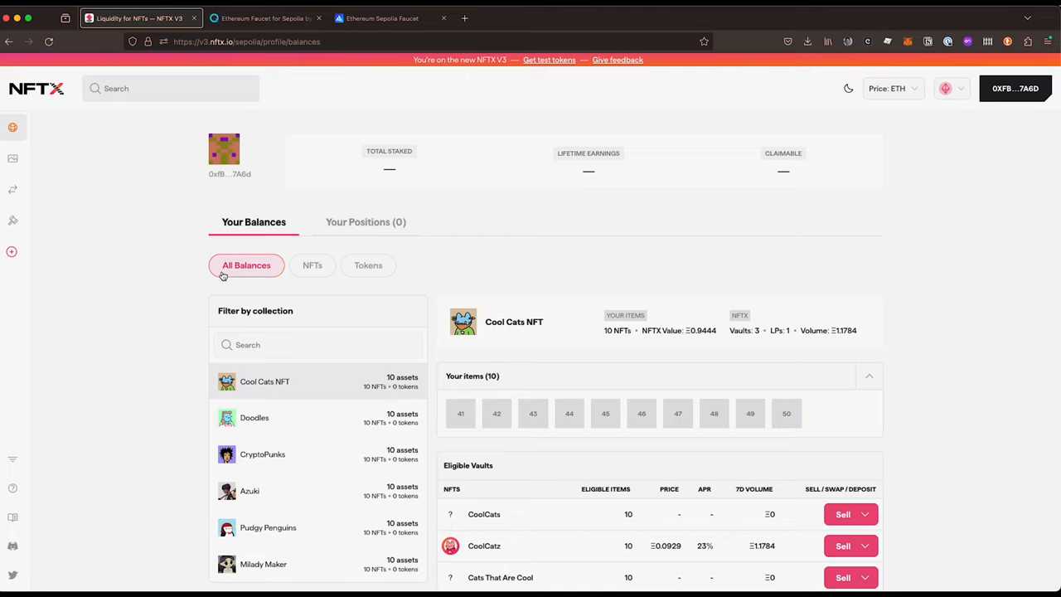
{"action": "mouse_move", "coordinate": [114, 262]}
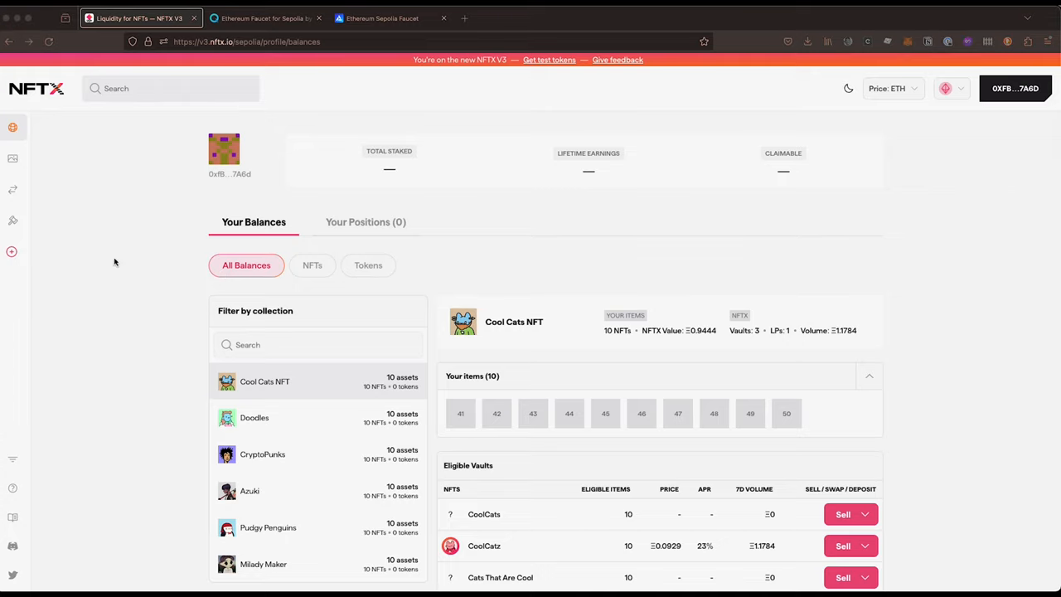
{"action": "mouse_move", "coordinate": [80, 527]}
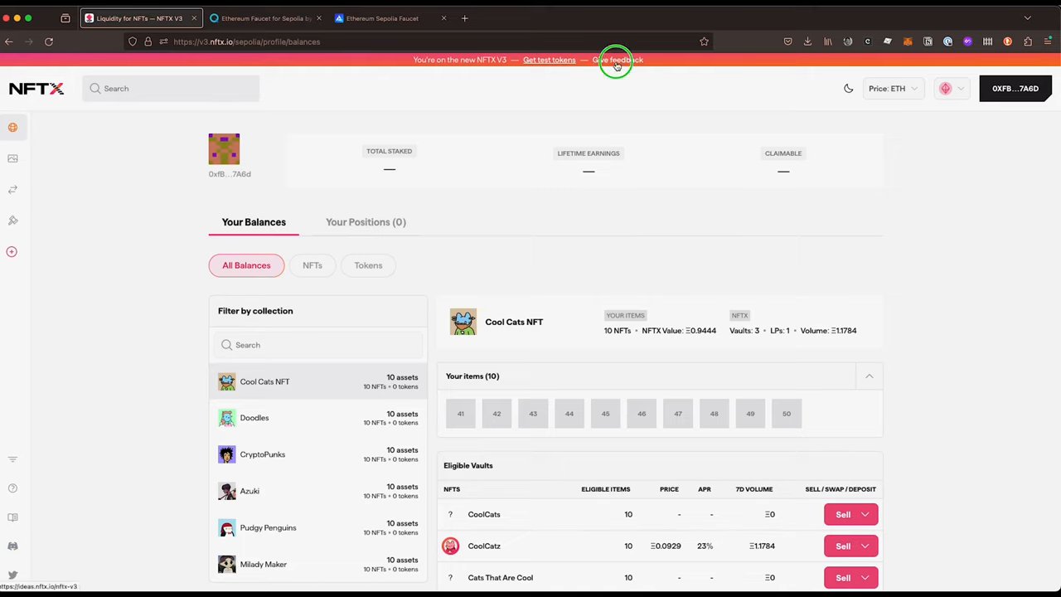
View the NFTX V3 Canny feedback board in a new tab, then return to the profile.
{"action": "left_click", "coordinate": [618, 60]}
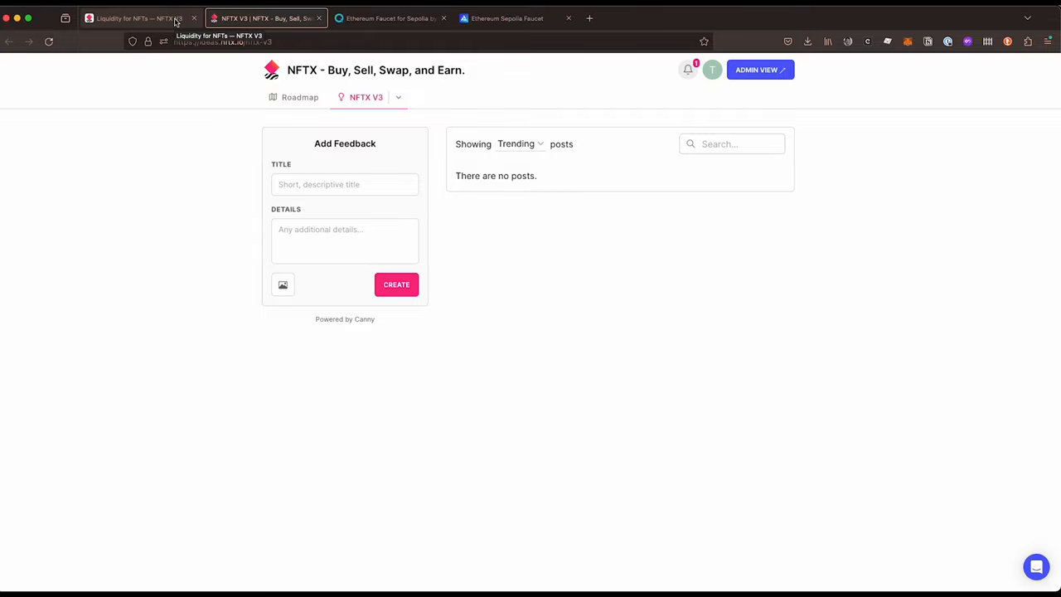
{"action": "left_click", "coordinate": [136, 17]}
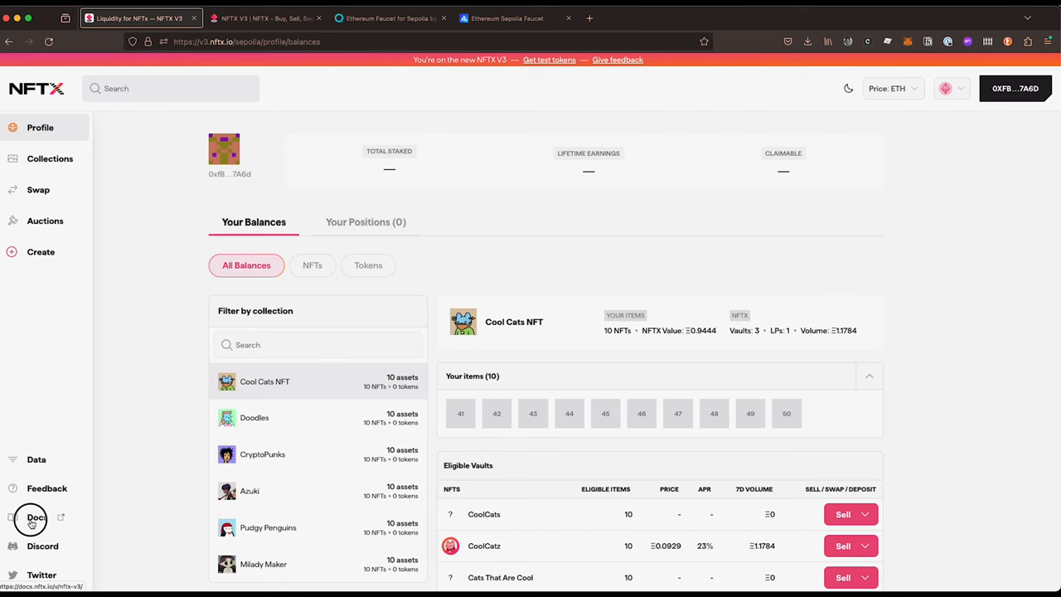
View the NFTX V3 GitBook docs at Introducing V3, then return to the profile.
{"action": "left_click", "coordinate": [36, 518]}
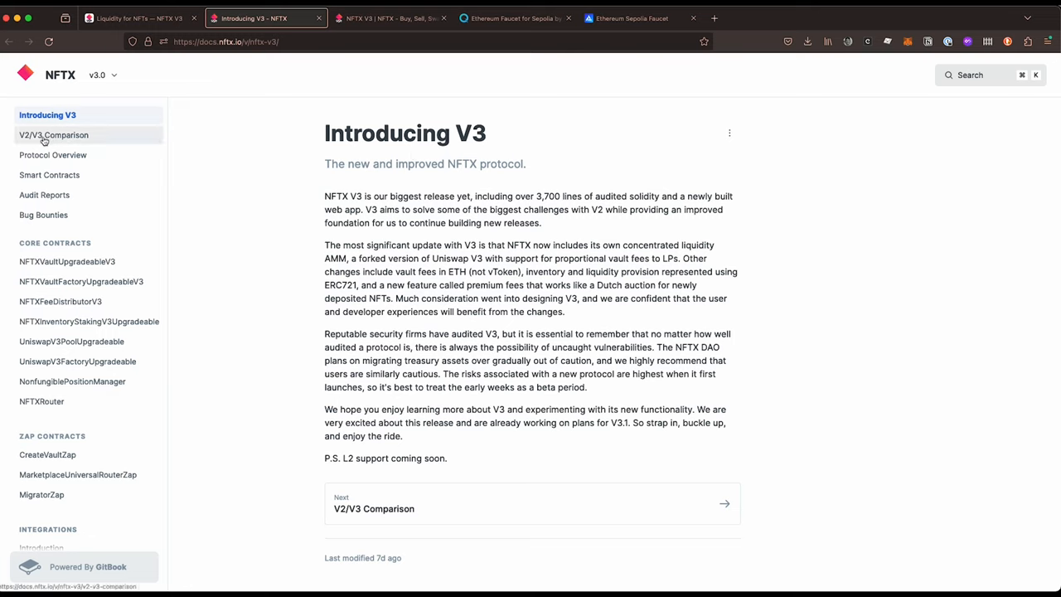
{"action": "mouse_move", "coordinate": [53, 156]}
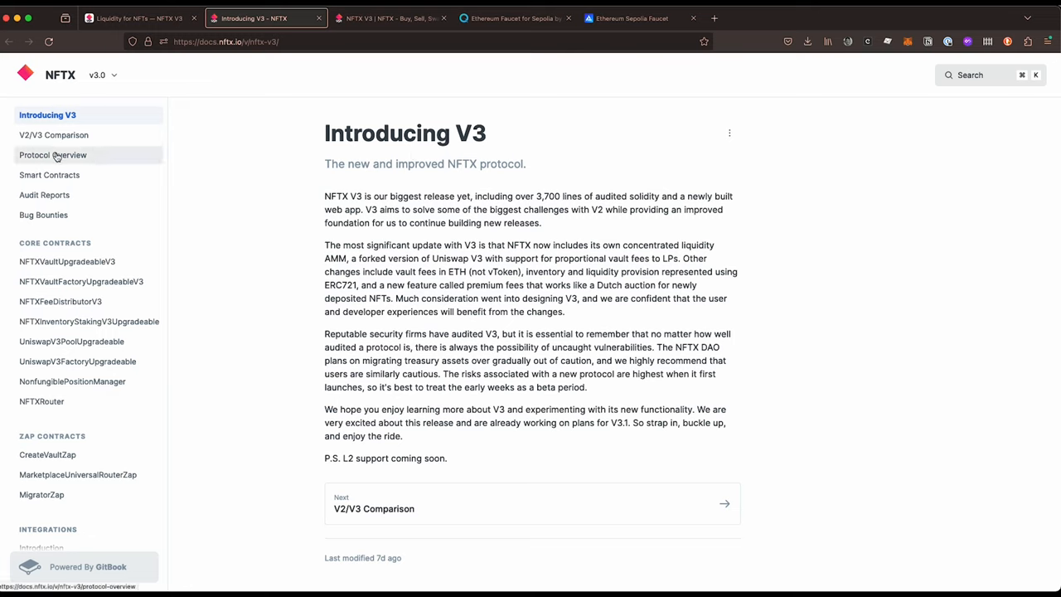
{"action": "mouse_move", "coordinate": [67, 262]}
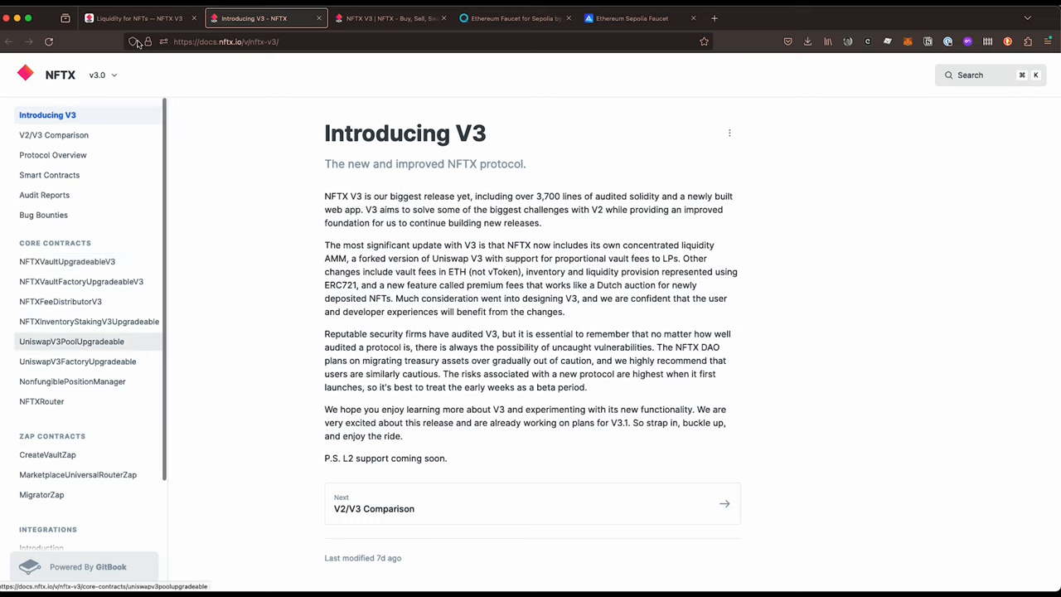
{"action": "left_click", "coordinate": [136, 17]}
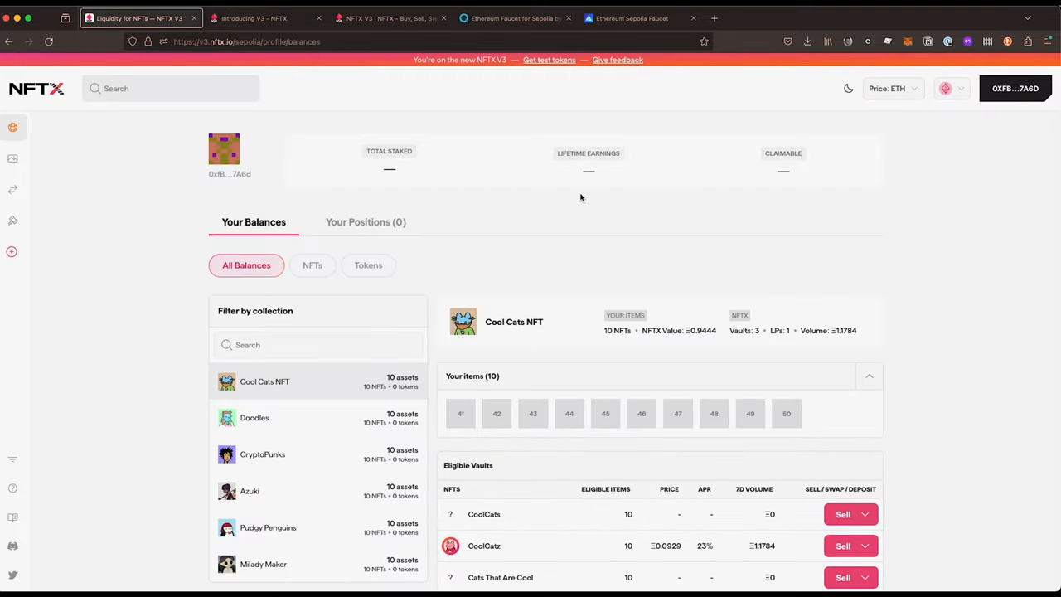
{"action": "mouse_move", "coordinate": [558, 33]}
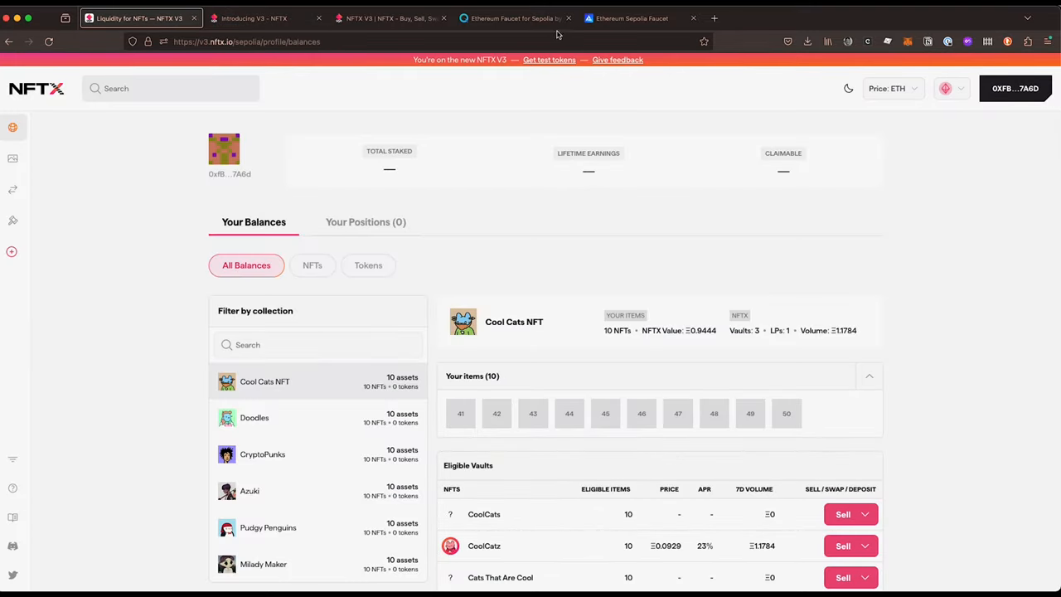